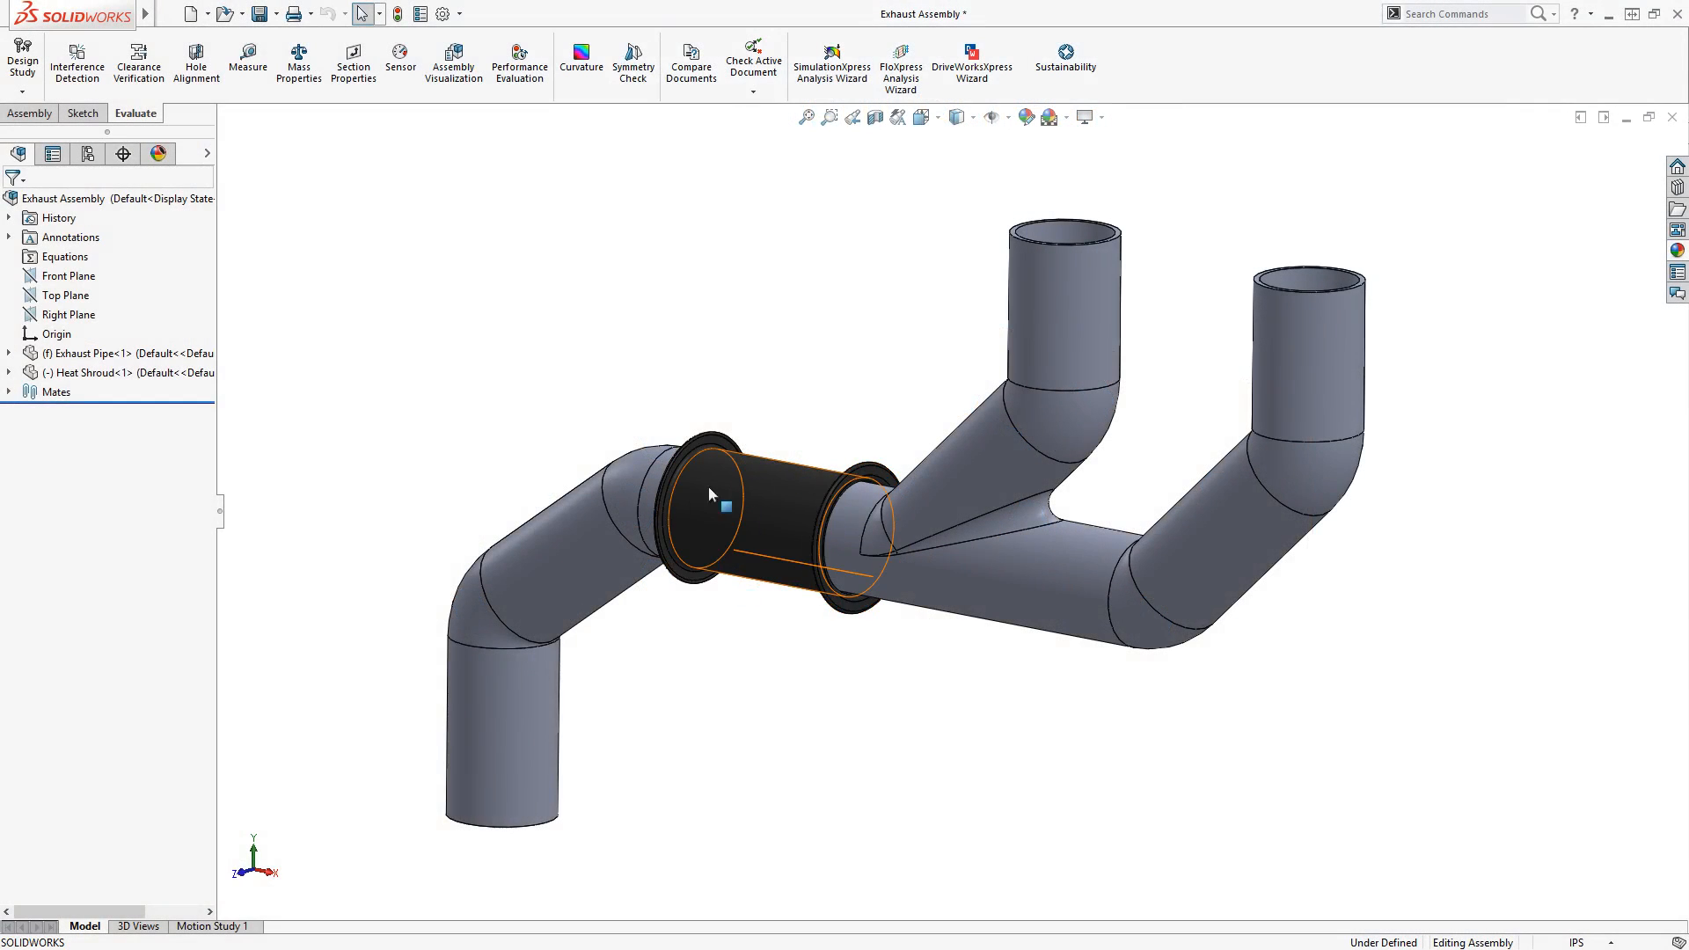
{"action": "mouse_move", "coordinate": [770, 493]}
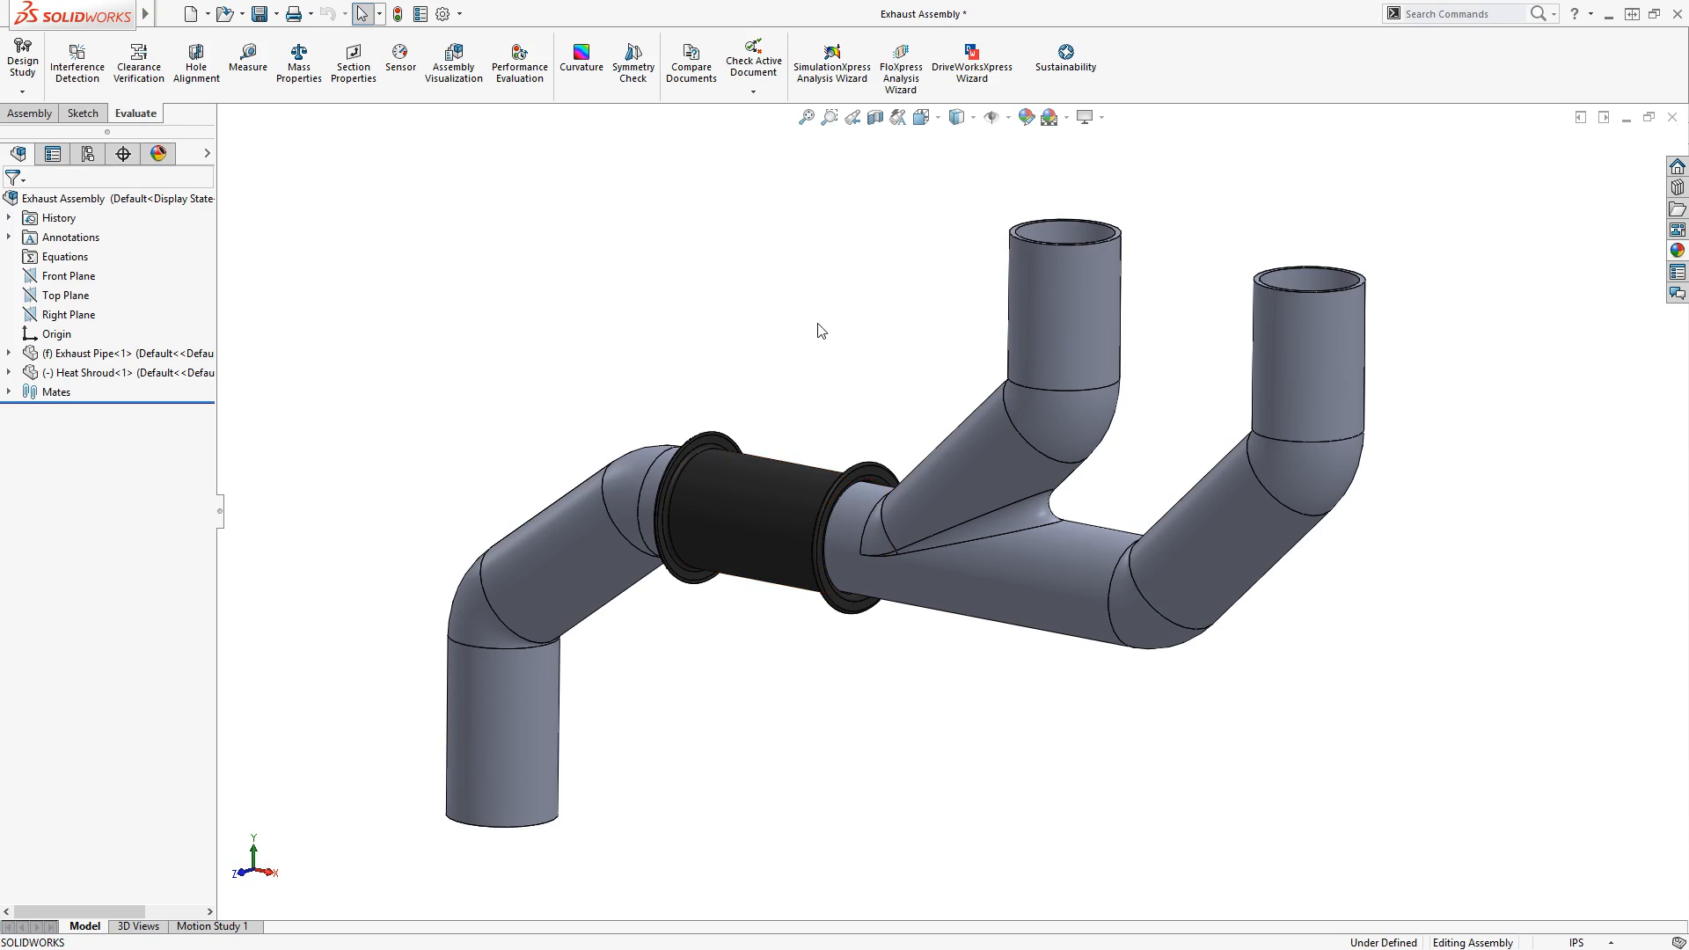
{"action": "mouse_move", "coordinate": [823, 317]}
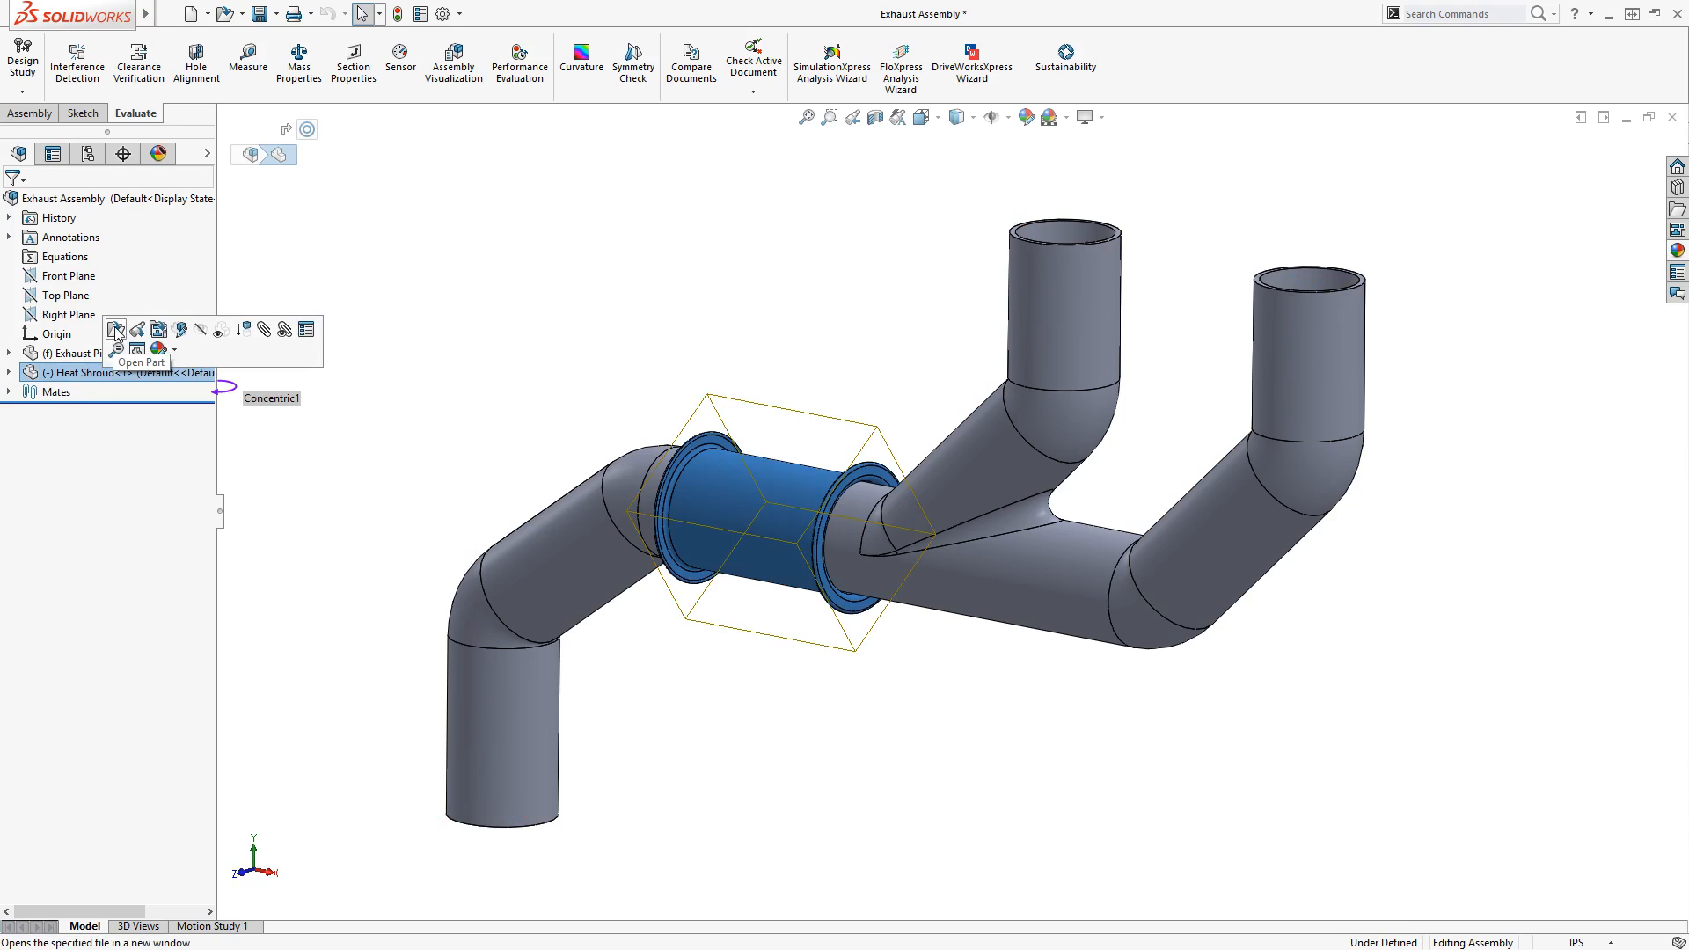
Step: Open the Heat Shroud part alone and roll its history back to just after Cut-Extrude1
{"action": "left_click", "coordinate": [116, 331]}
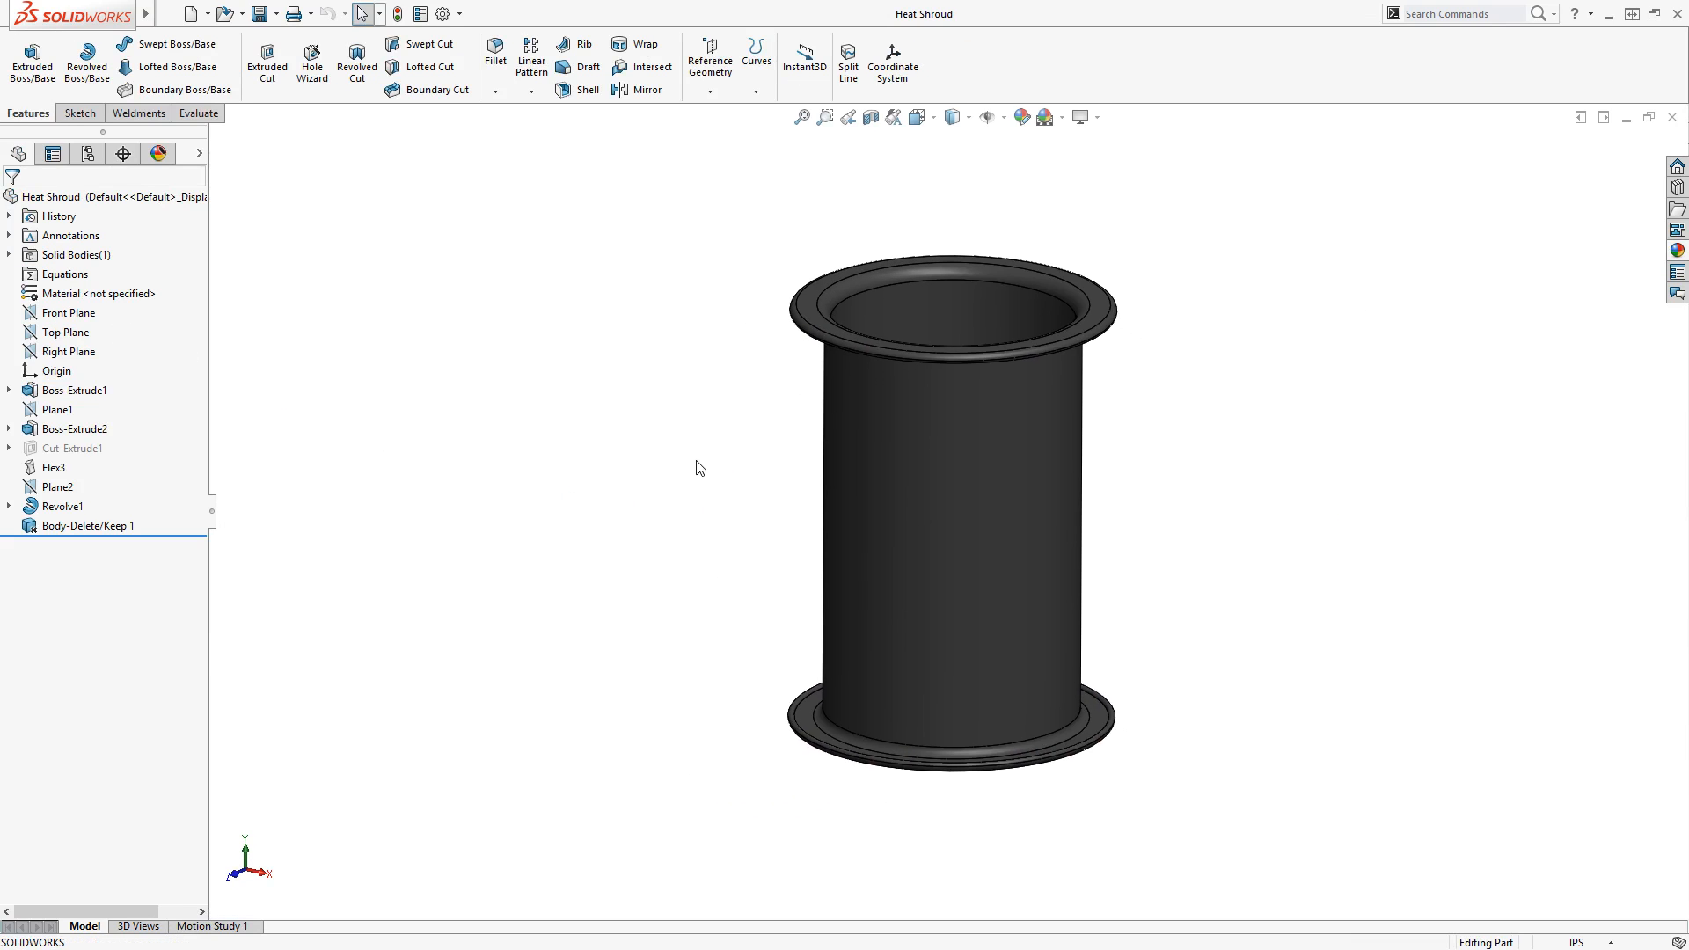
{"action": "mouse_move", "coordinate": [987, 461]}
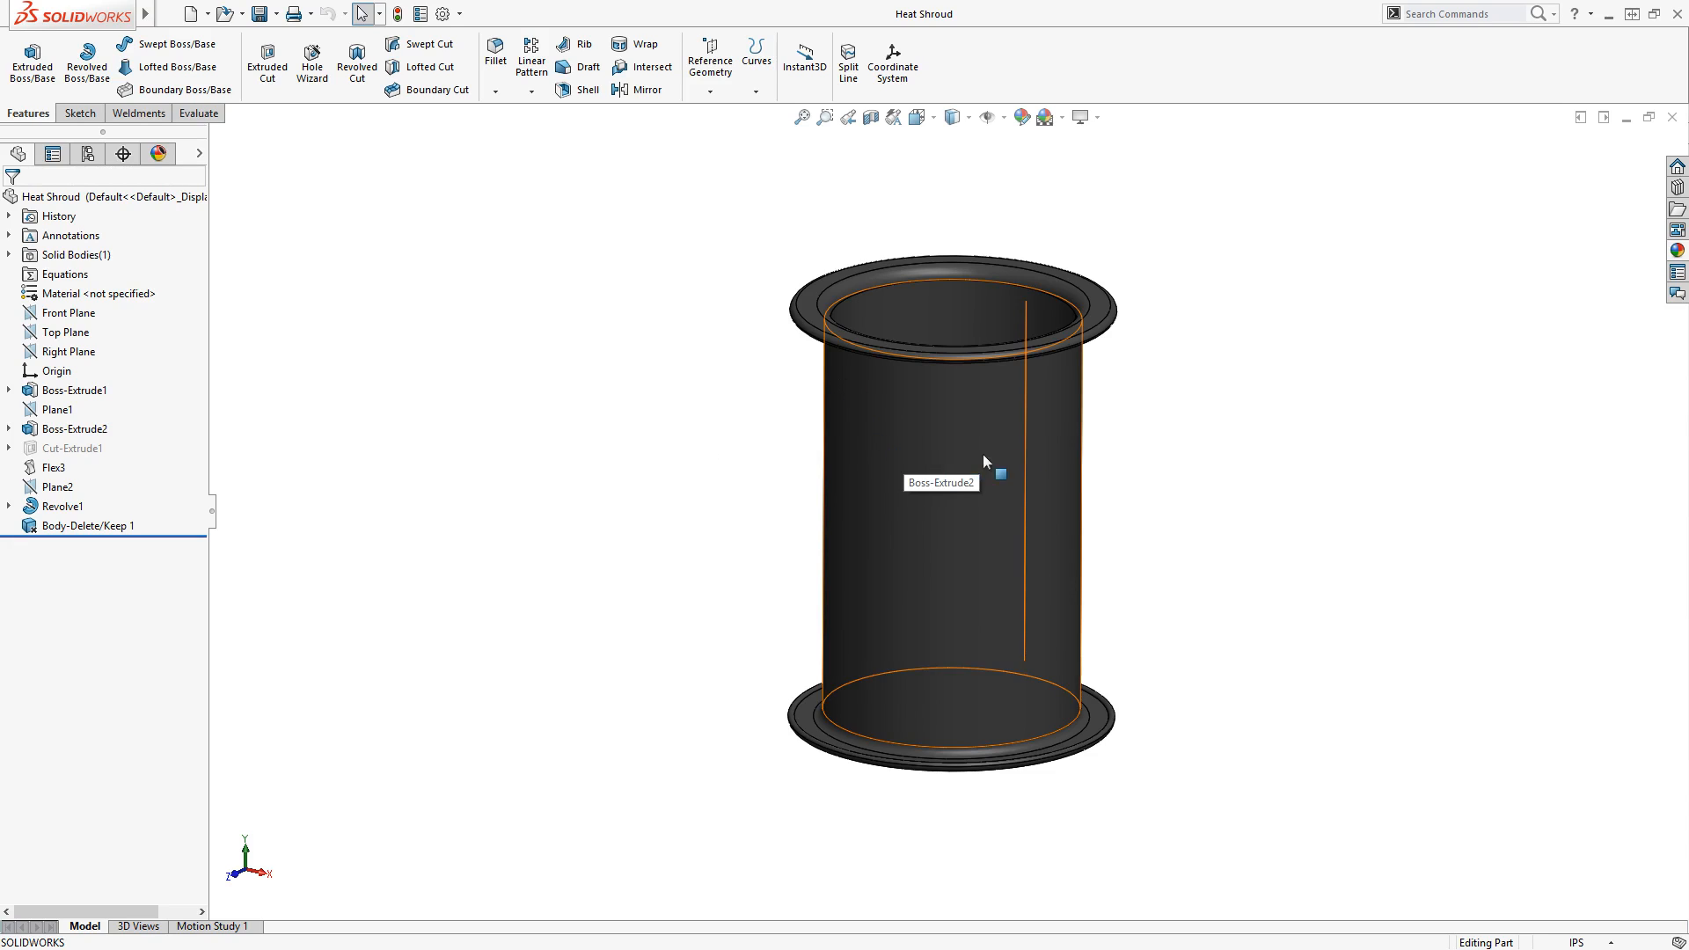
{"action": "mouse_move", "coordinate": [1082, 433]}
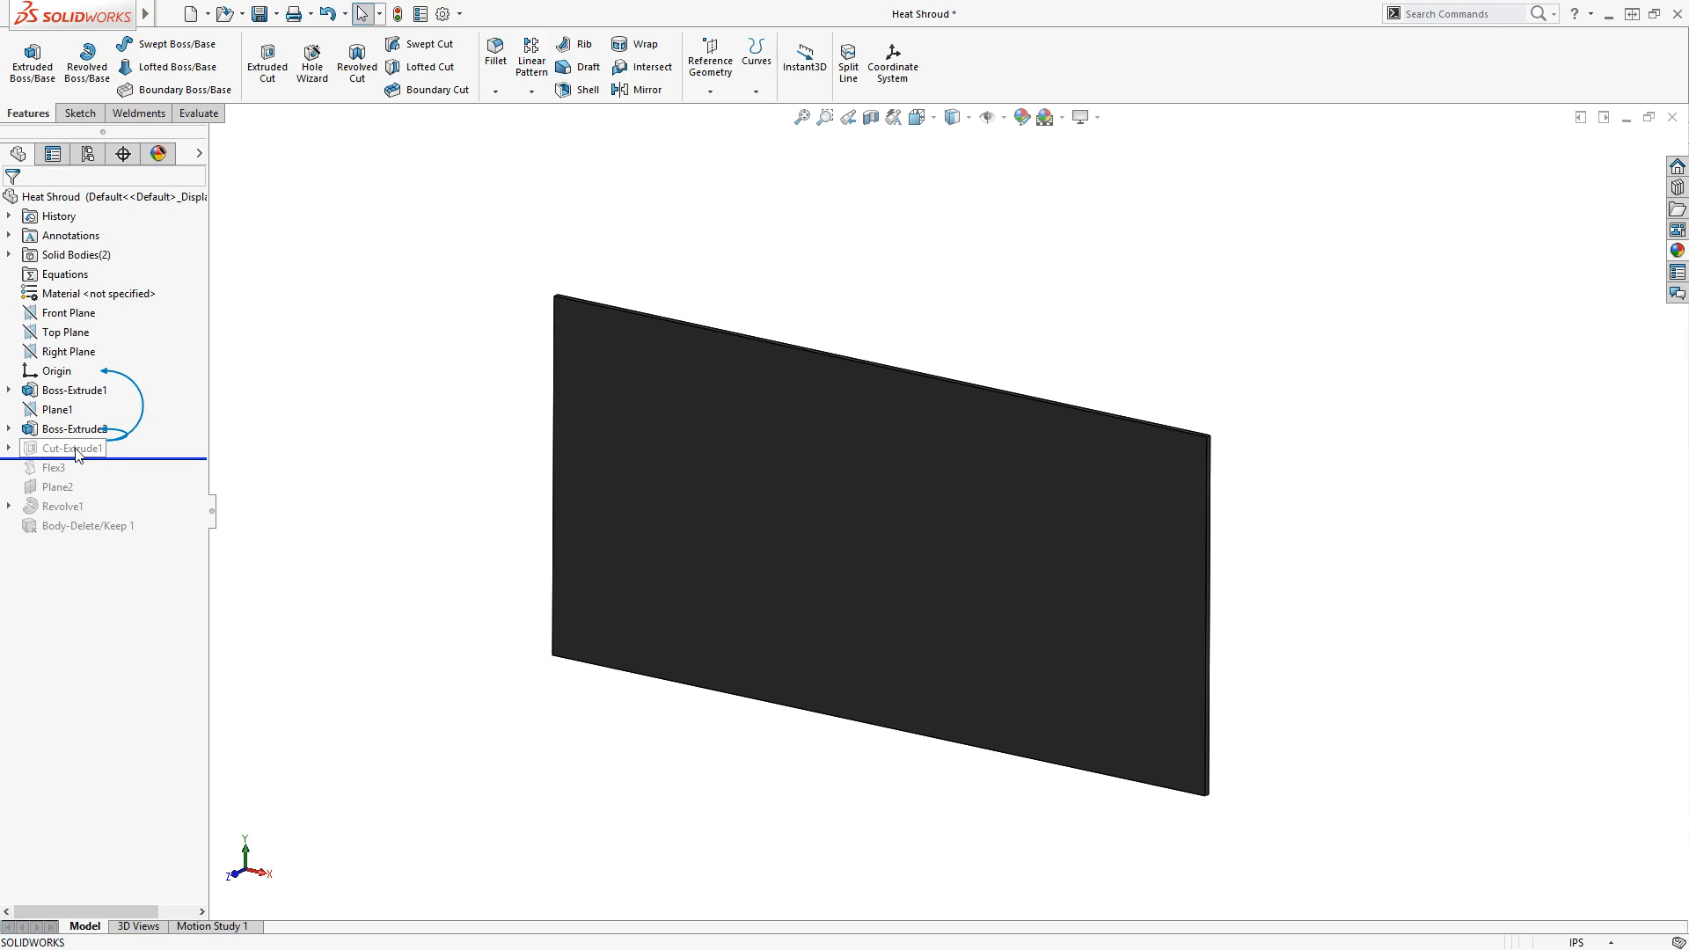
{"action": "left_click", "coordinate": [61, 448]}
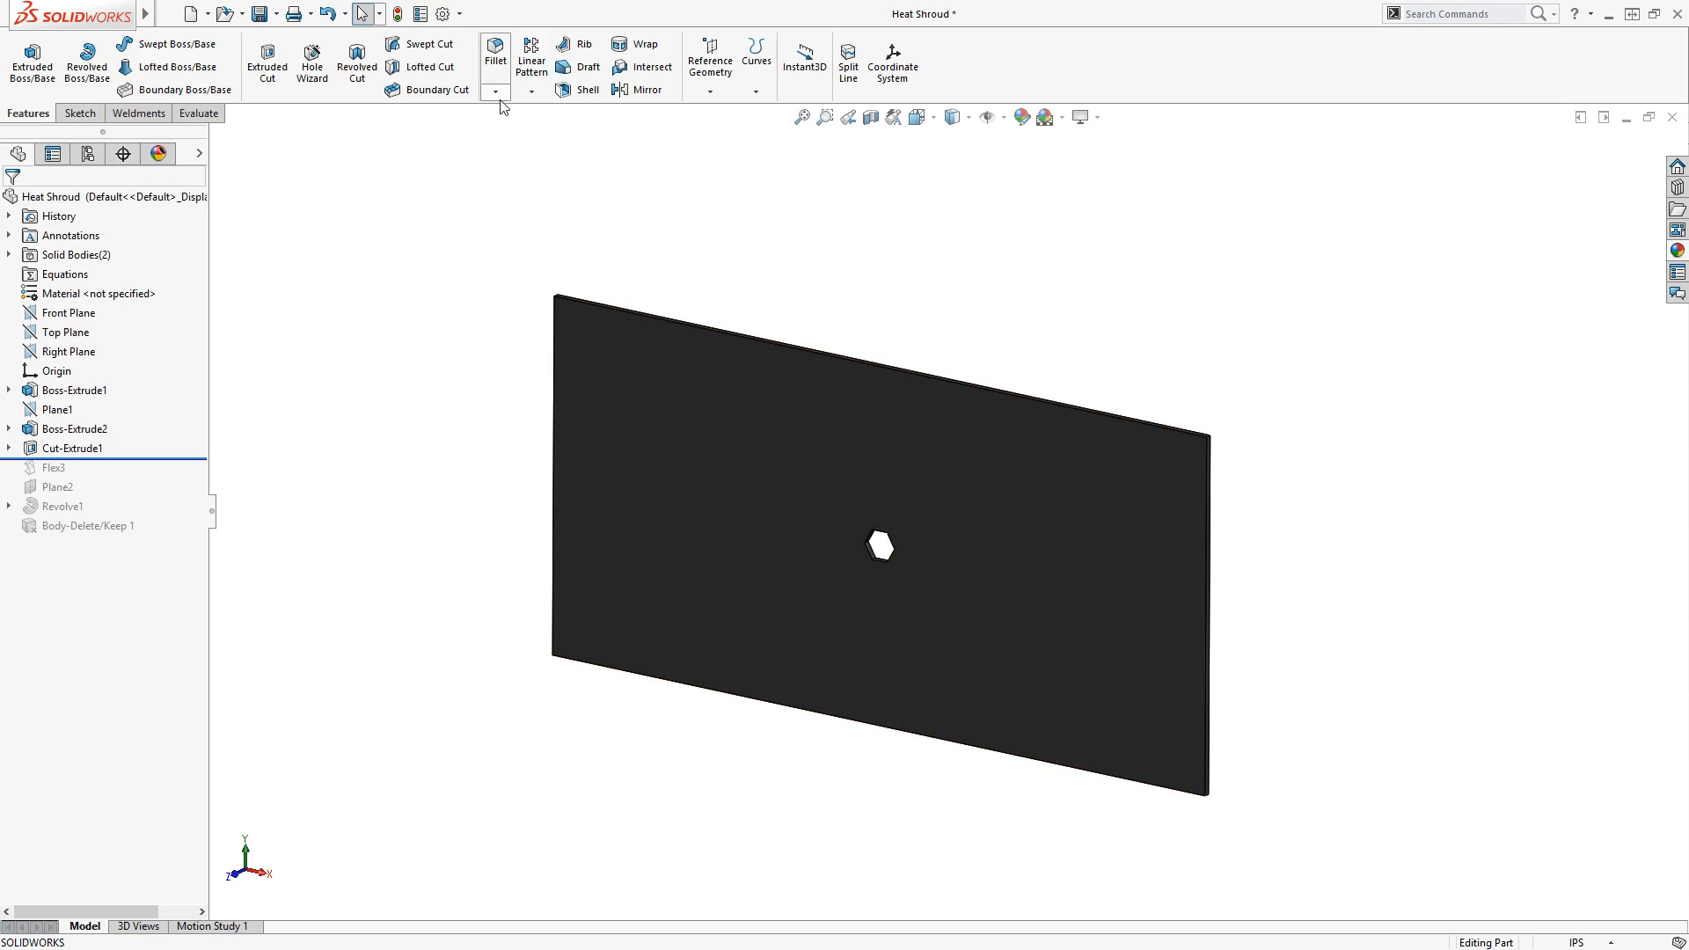
Step: Start a new Fill Pattern from the Linear Pattern dropdown on the Features toolbar
{"action": "left_click", "coordinate": [530, 90]}
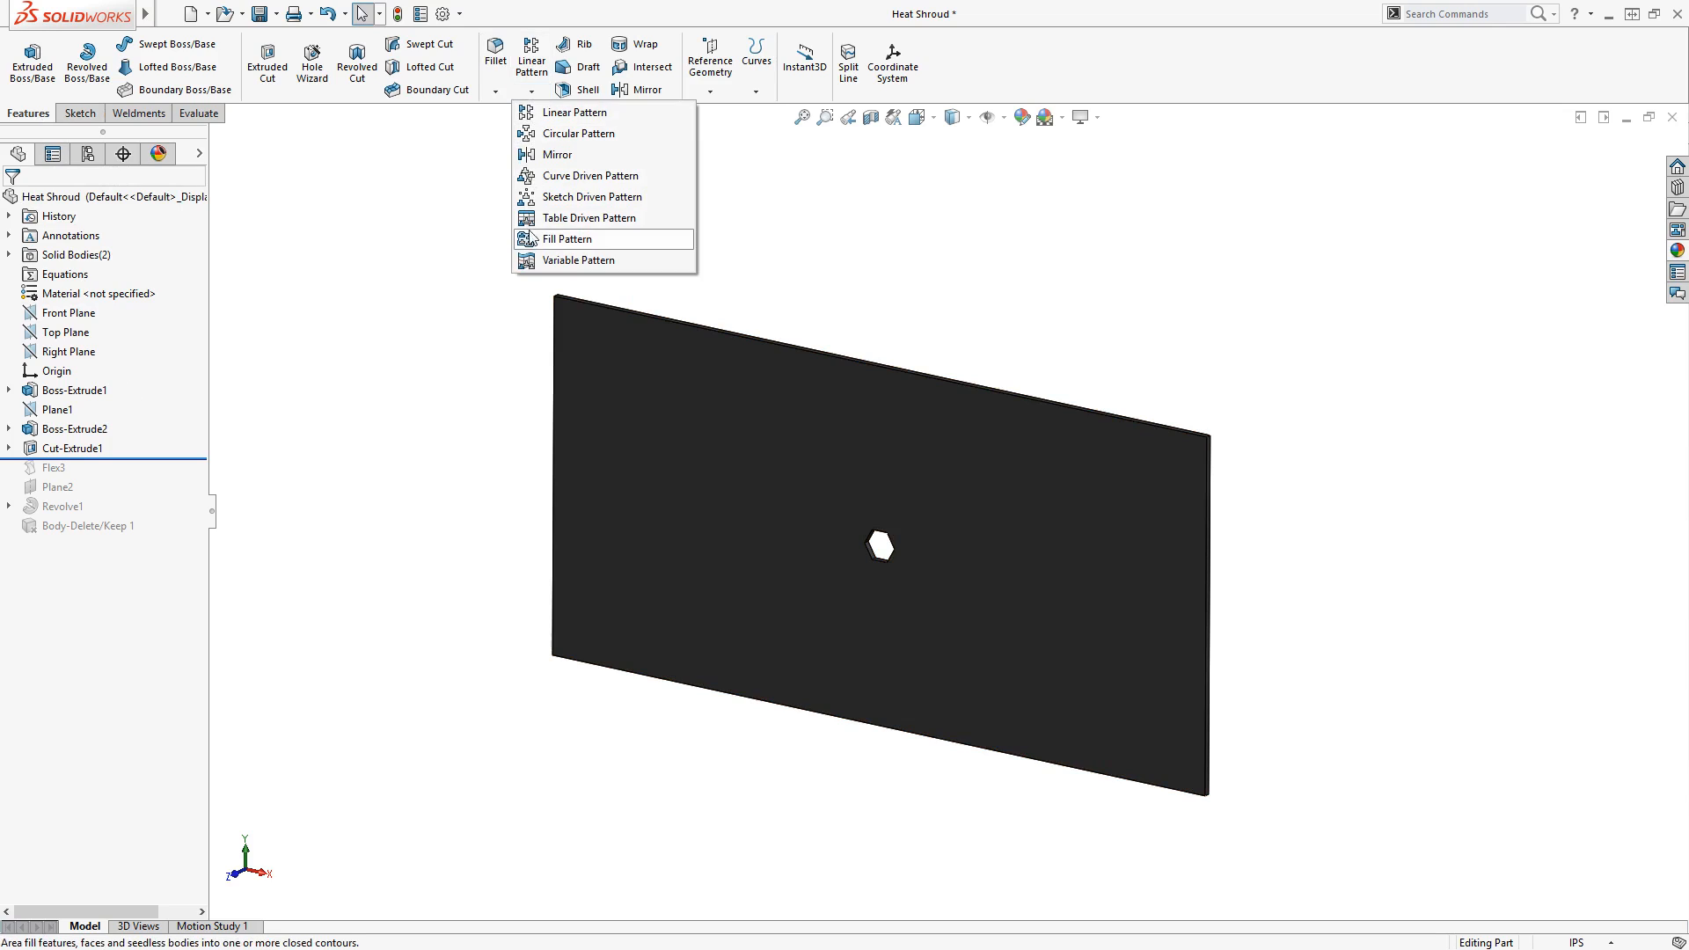
{"action": "left_click", "coordinate": [563, 240]}
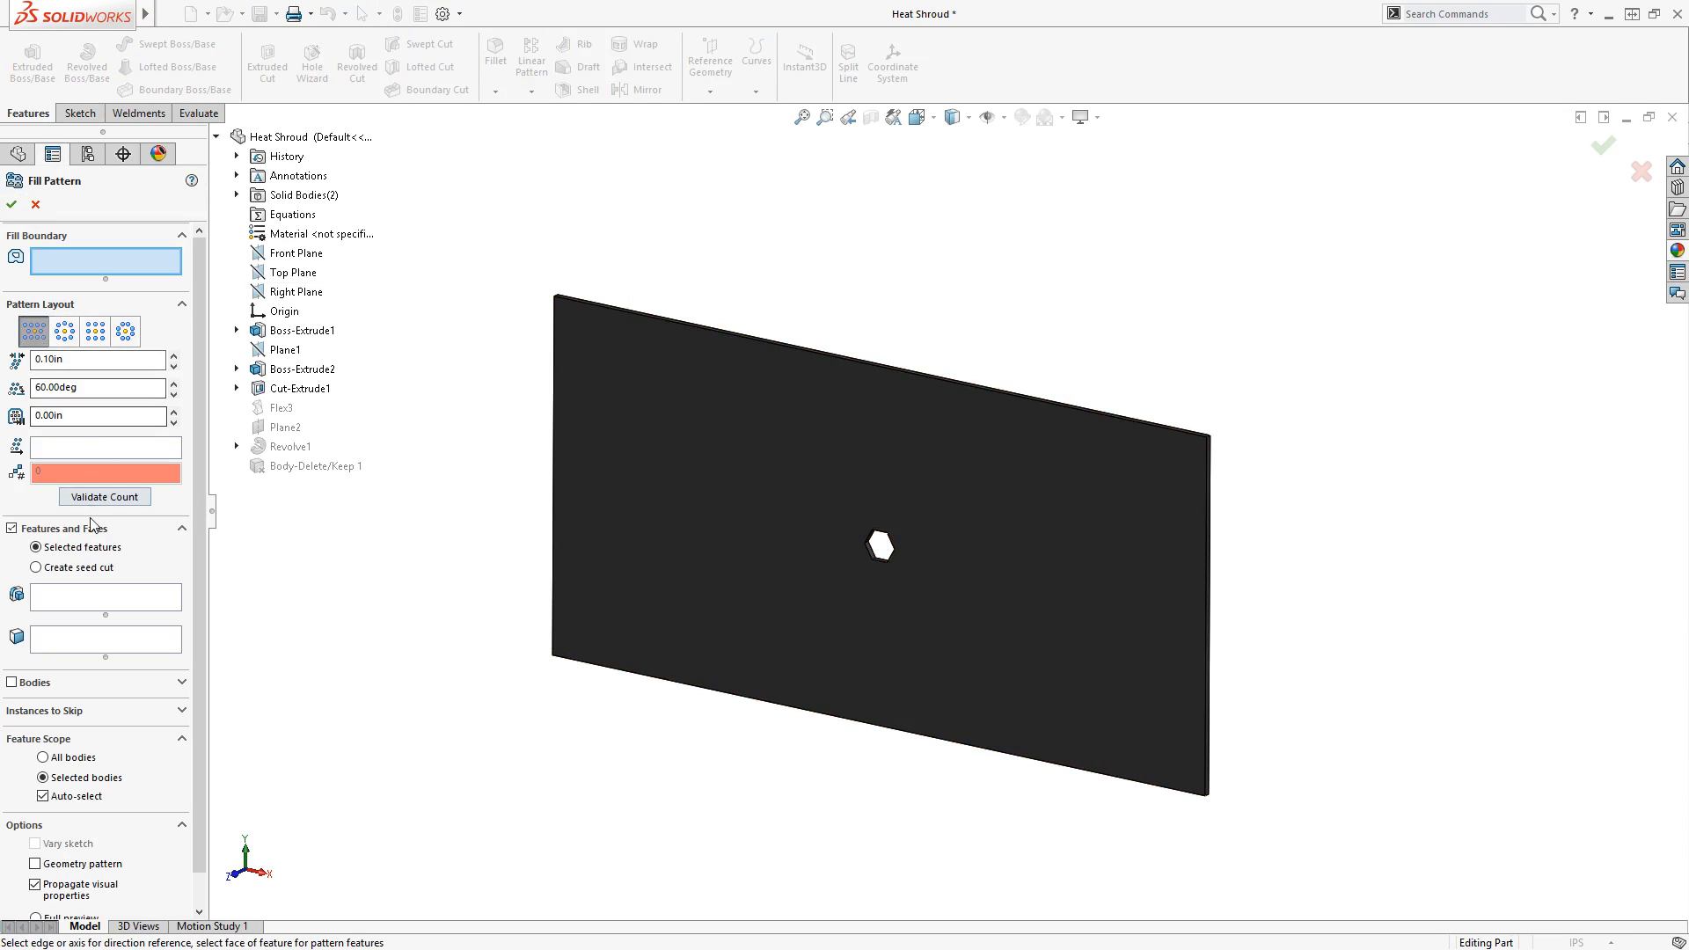
{"action": "mouse_move", "coordinate": [102, 688]}
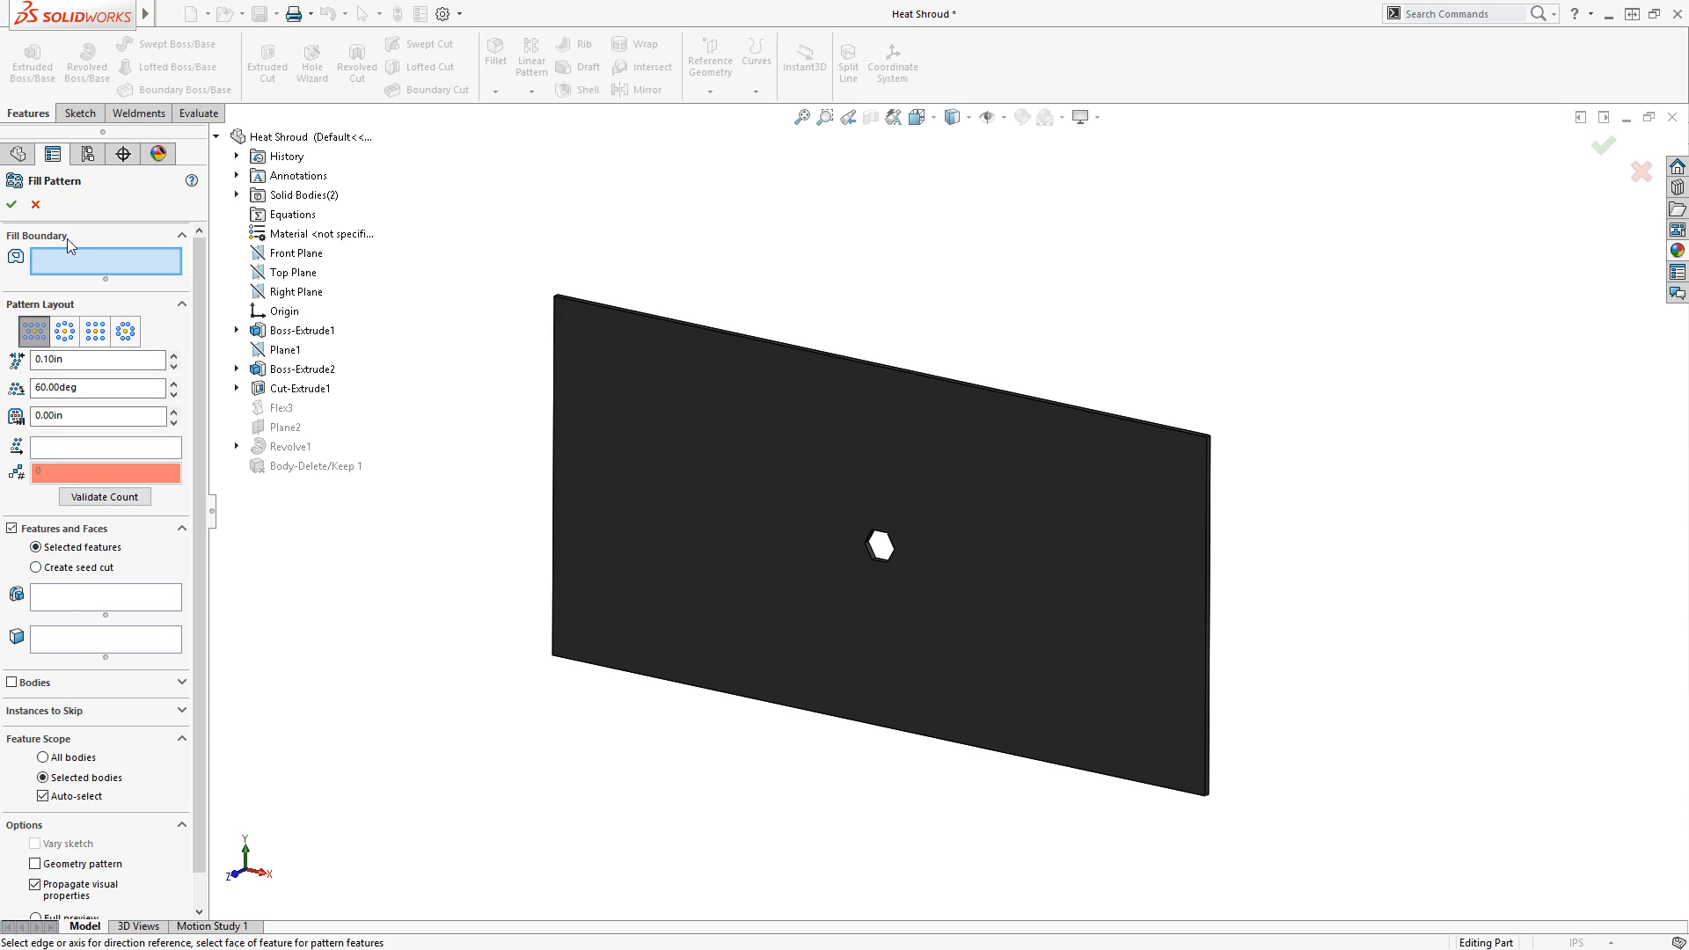
{"action": "mouse_move", "coordinate": [79, 264]}
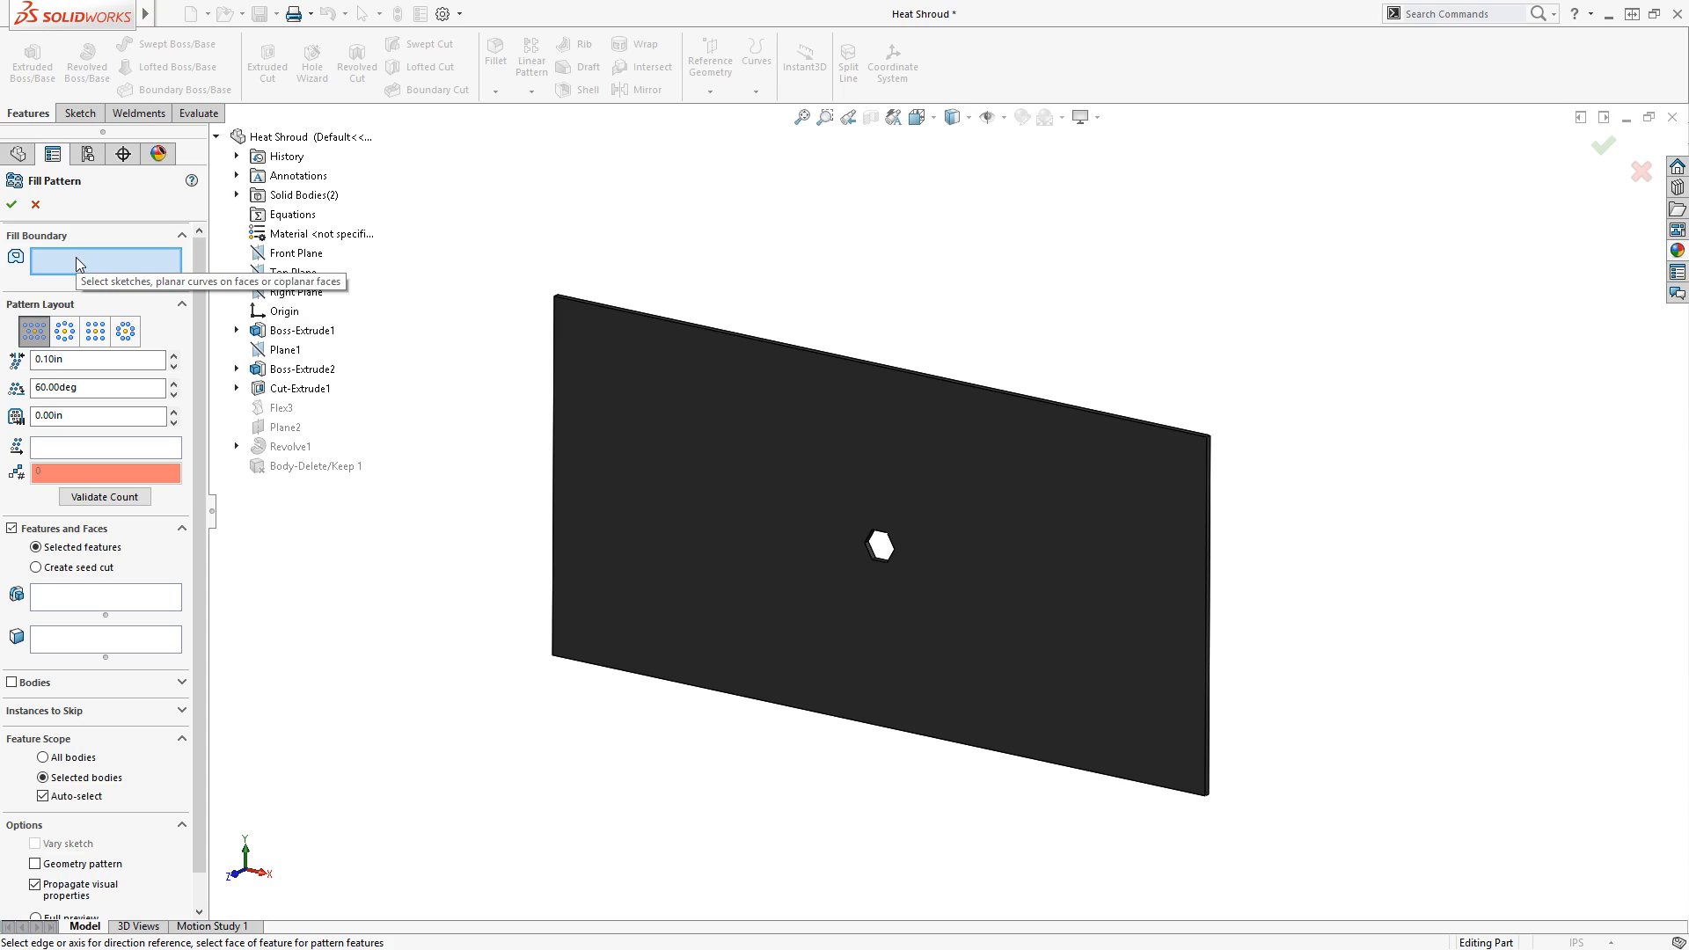
Step: Set the plate's front face as the fill boundary with its bottom edge as Direction 1
{"action": "left_click", "coordinate": [609, 468]}
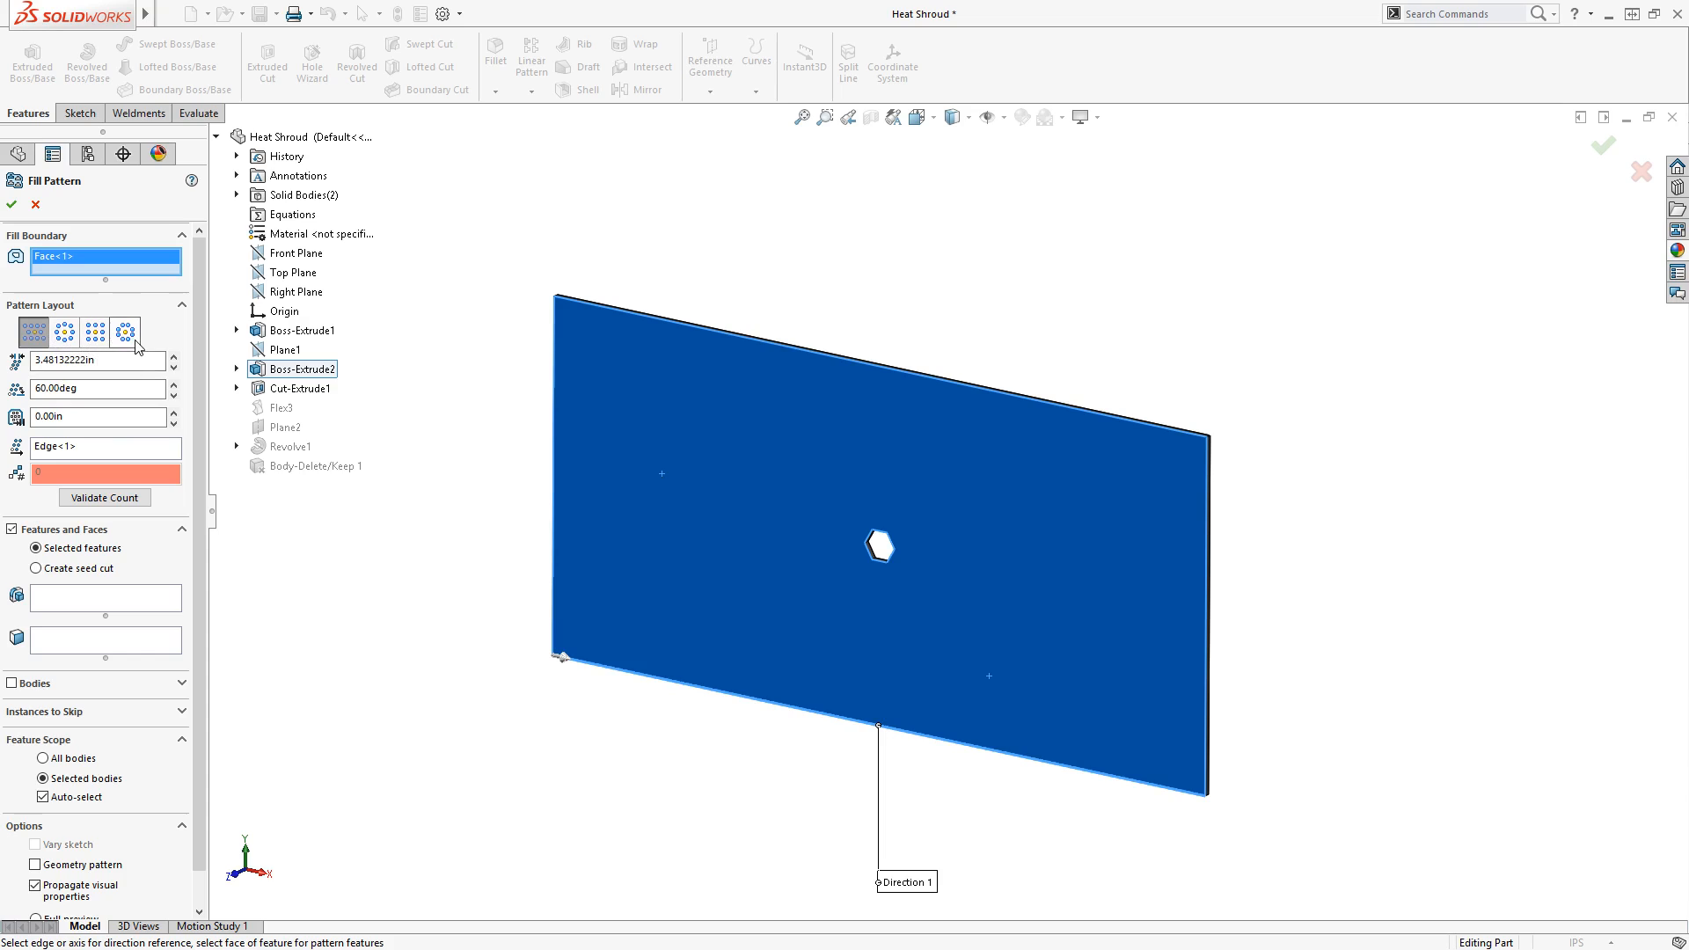
{"action": "mouse_move", "coordinate": [123, 333]}
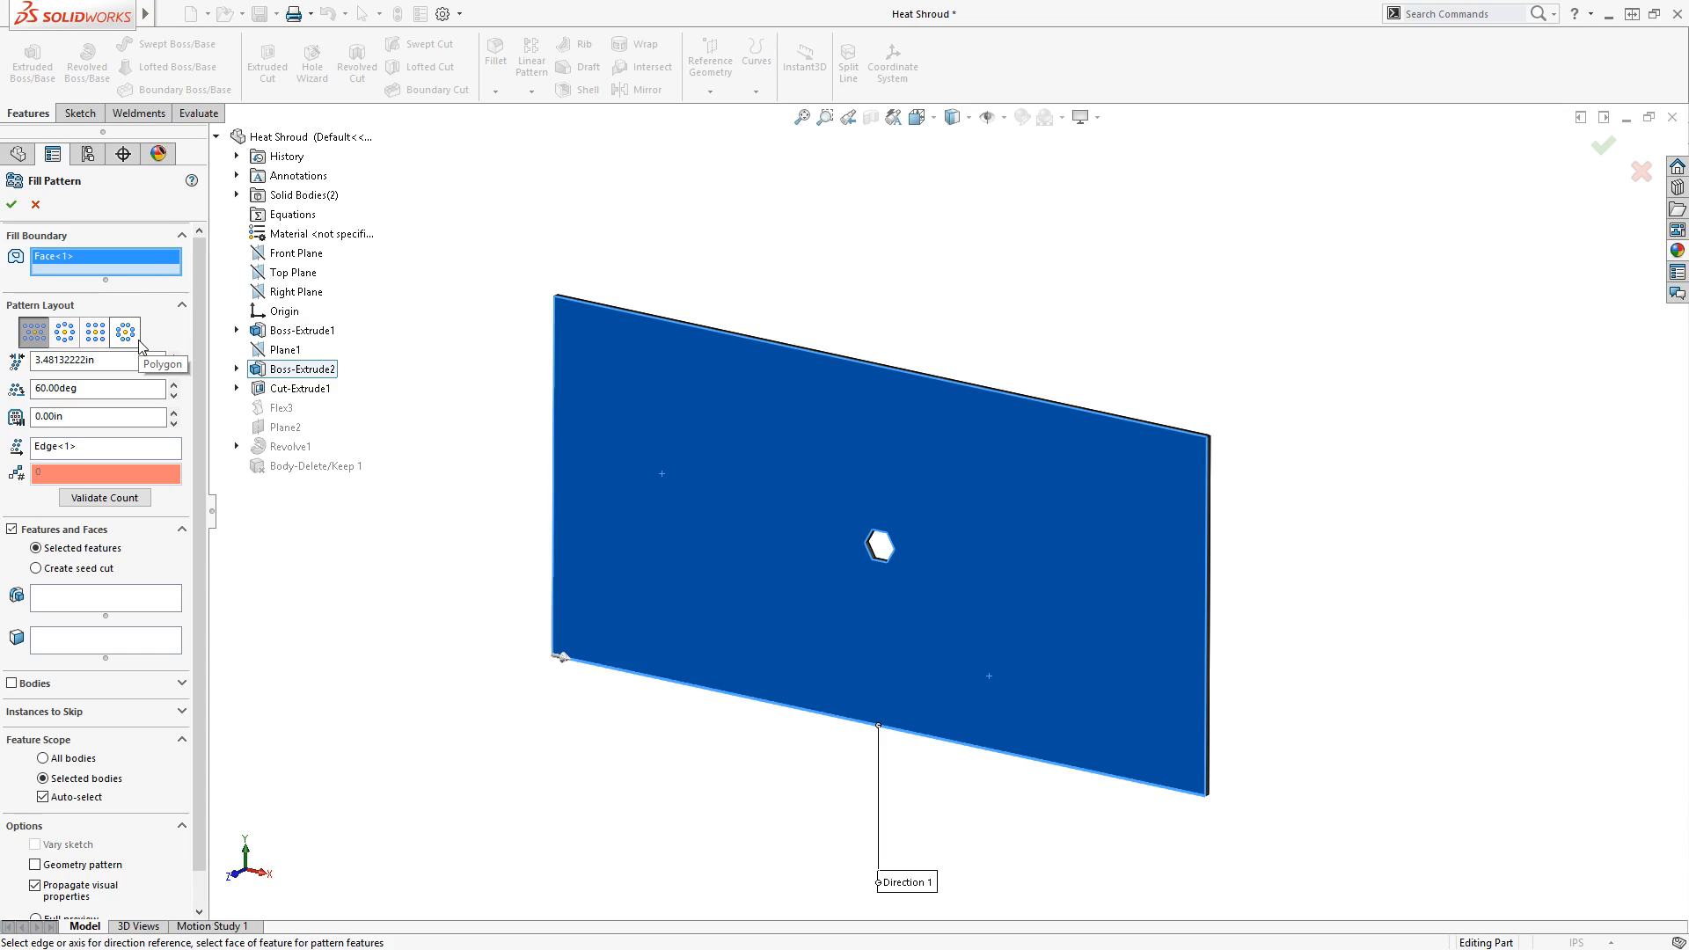
{"action": "mouse_move", "coordinate": [37, 346]}
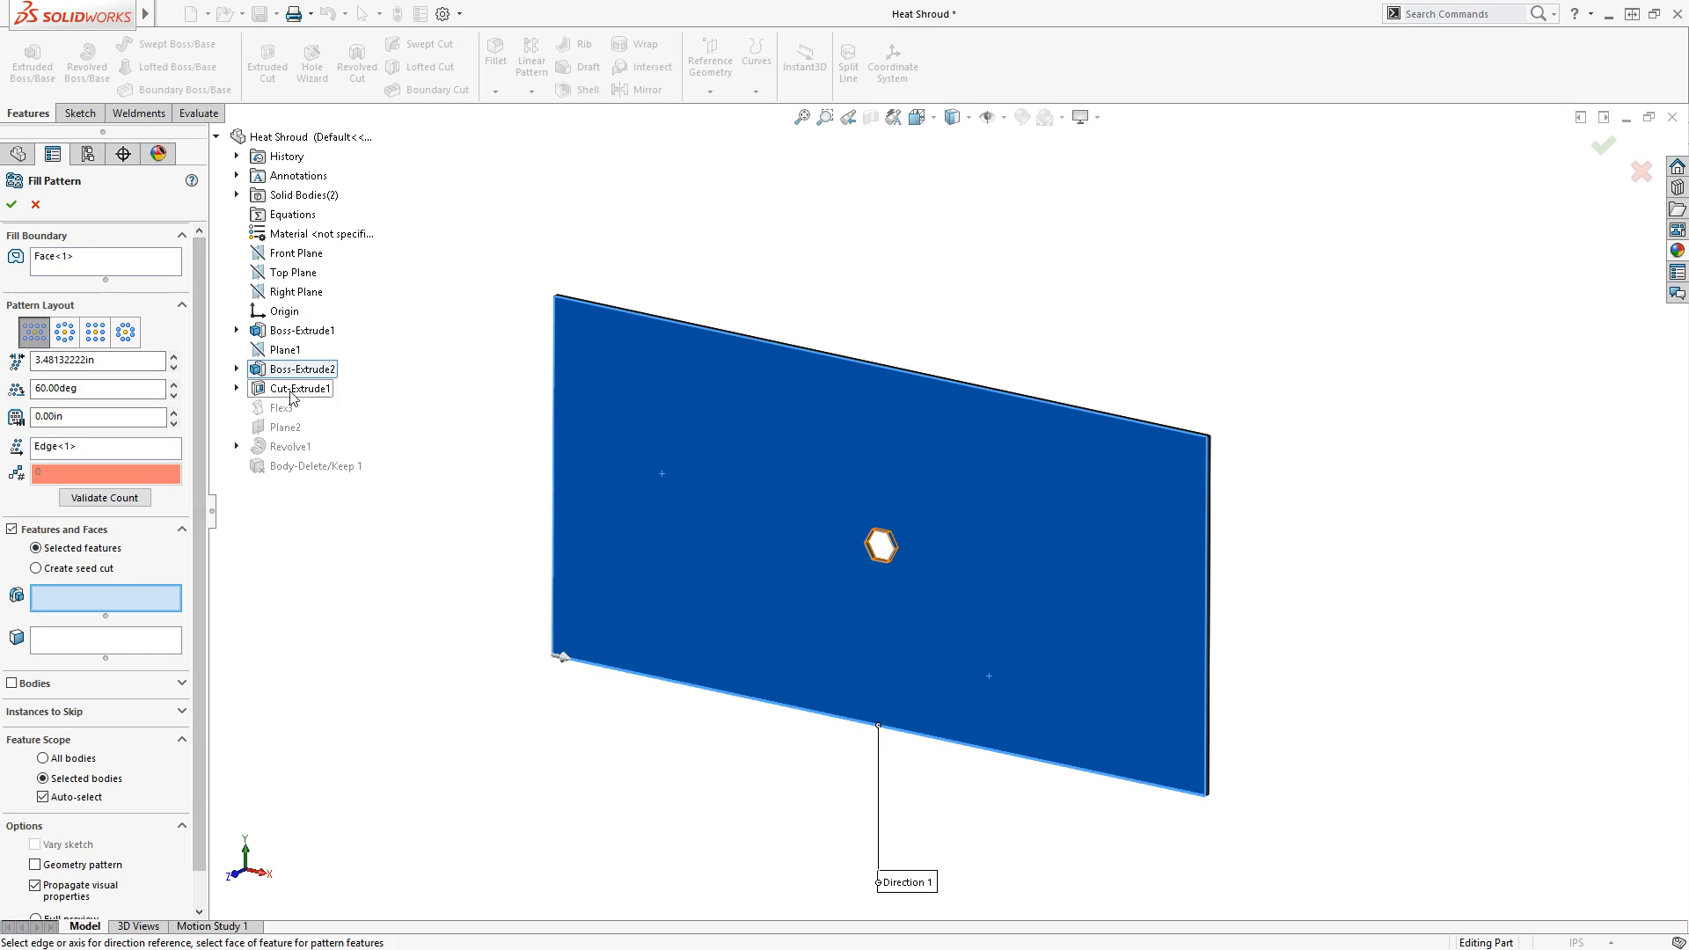
Step: Choose Cut-Extrude1, the hexagonal cut, as the feature to repeat across the face
{"action": "left_click", "coordinate": [297, 387]}
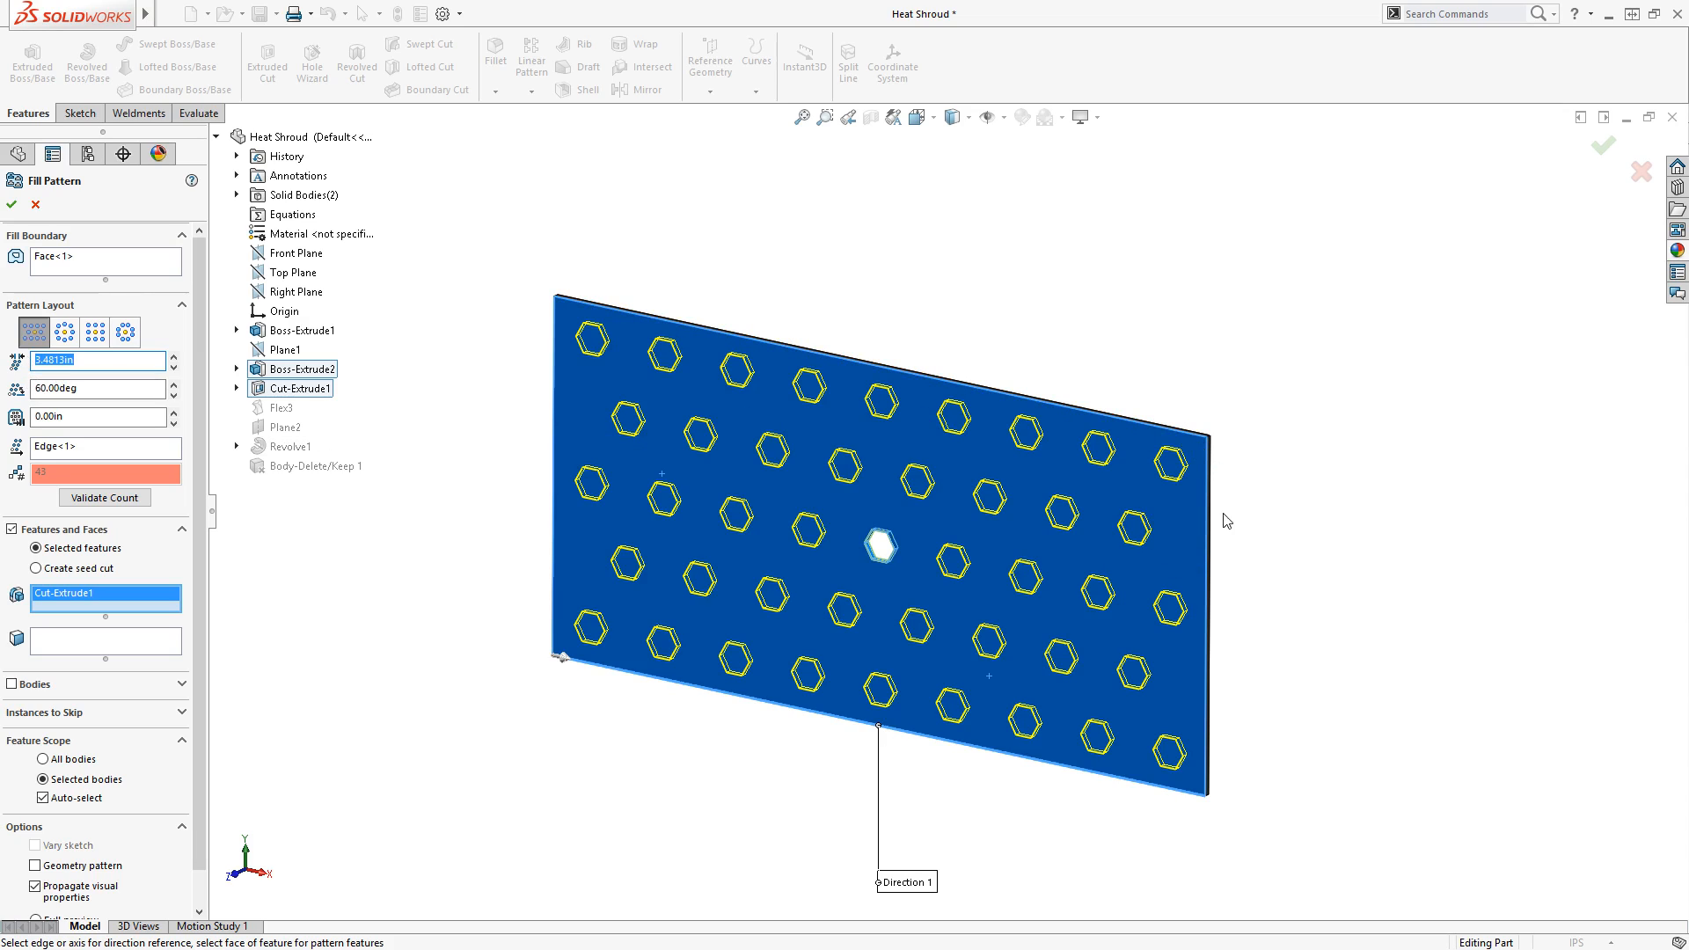
{"action": "mouse_move", "coordinate": [1231, 545]}
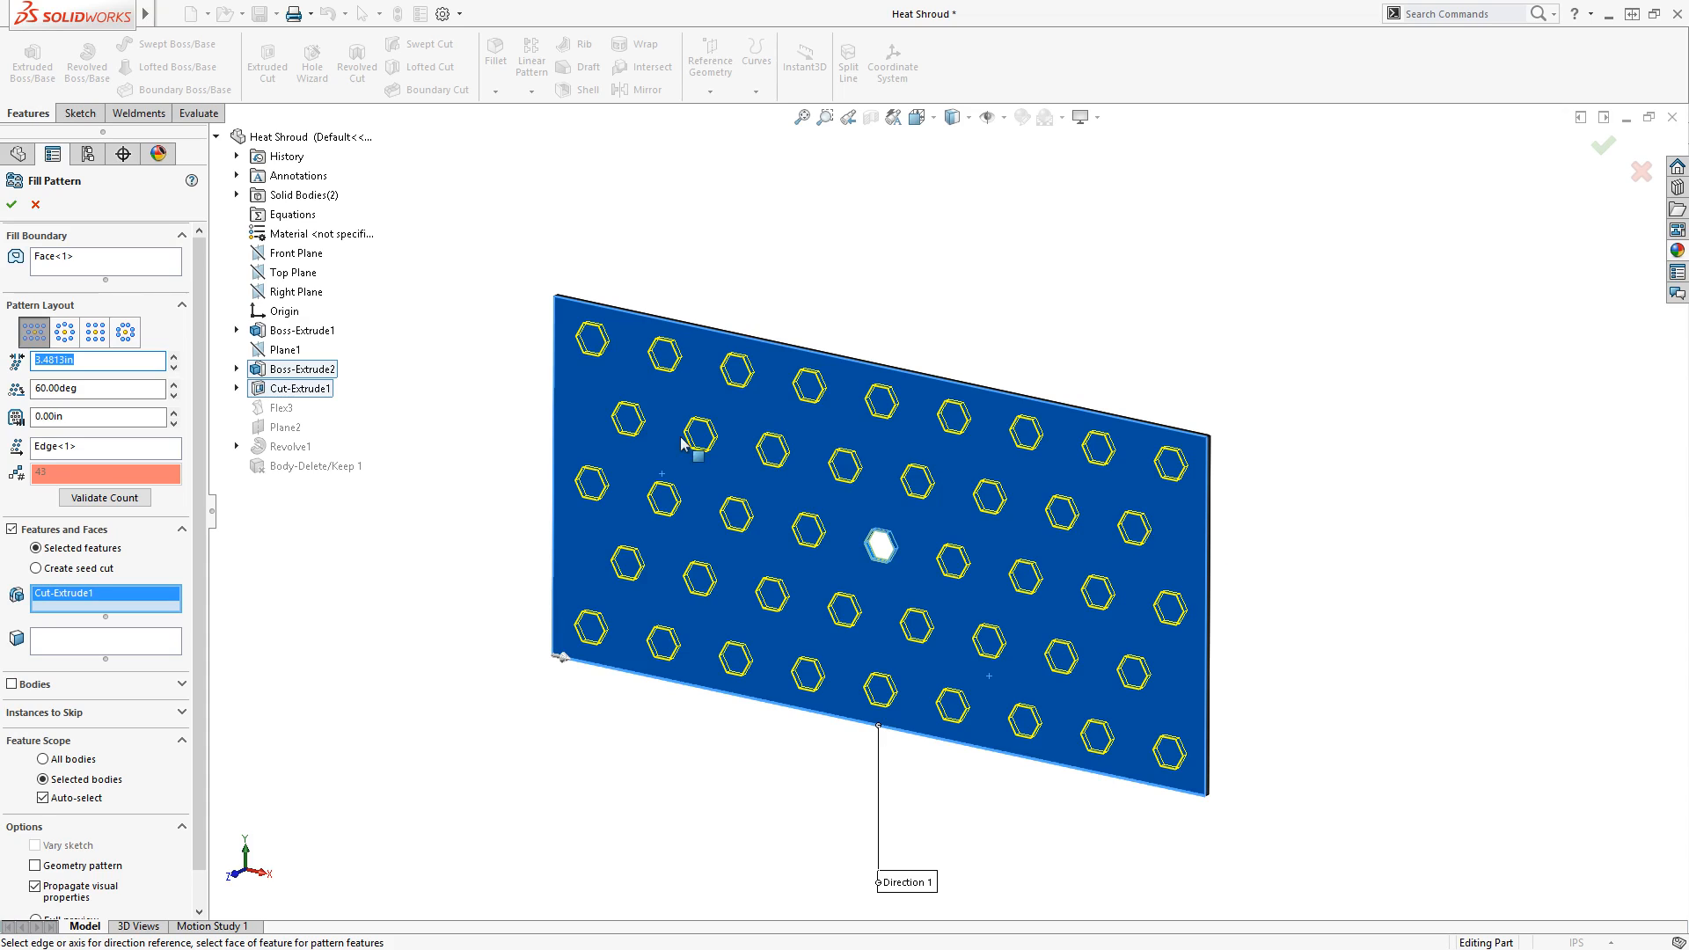
{"action": "mouse_move", "coordinate": [555, 411]}
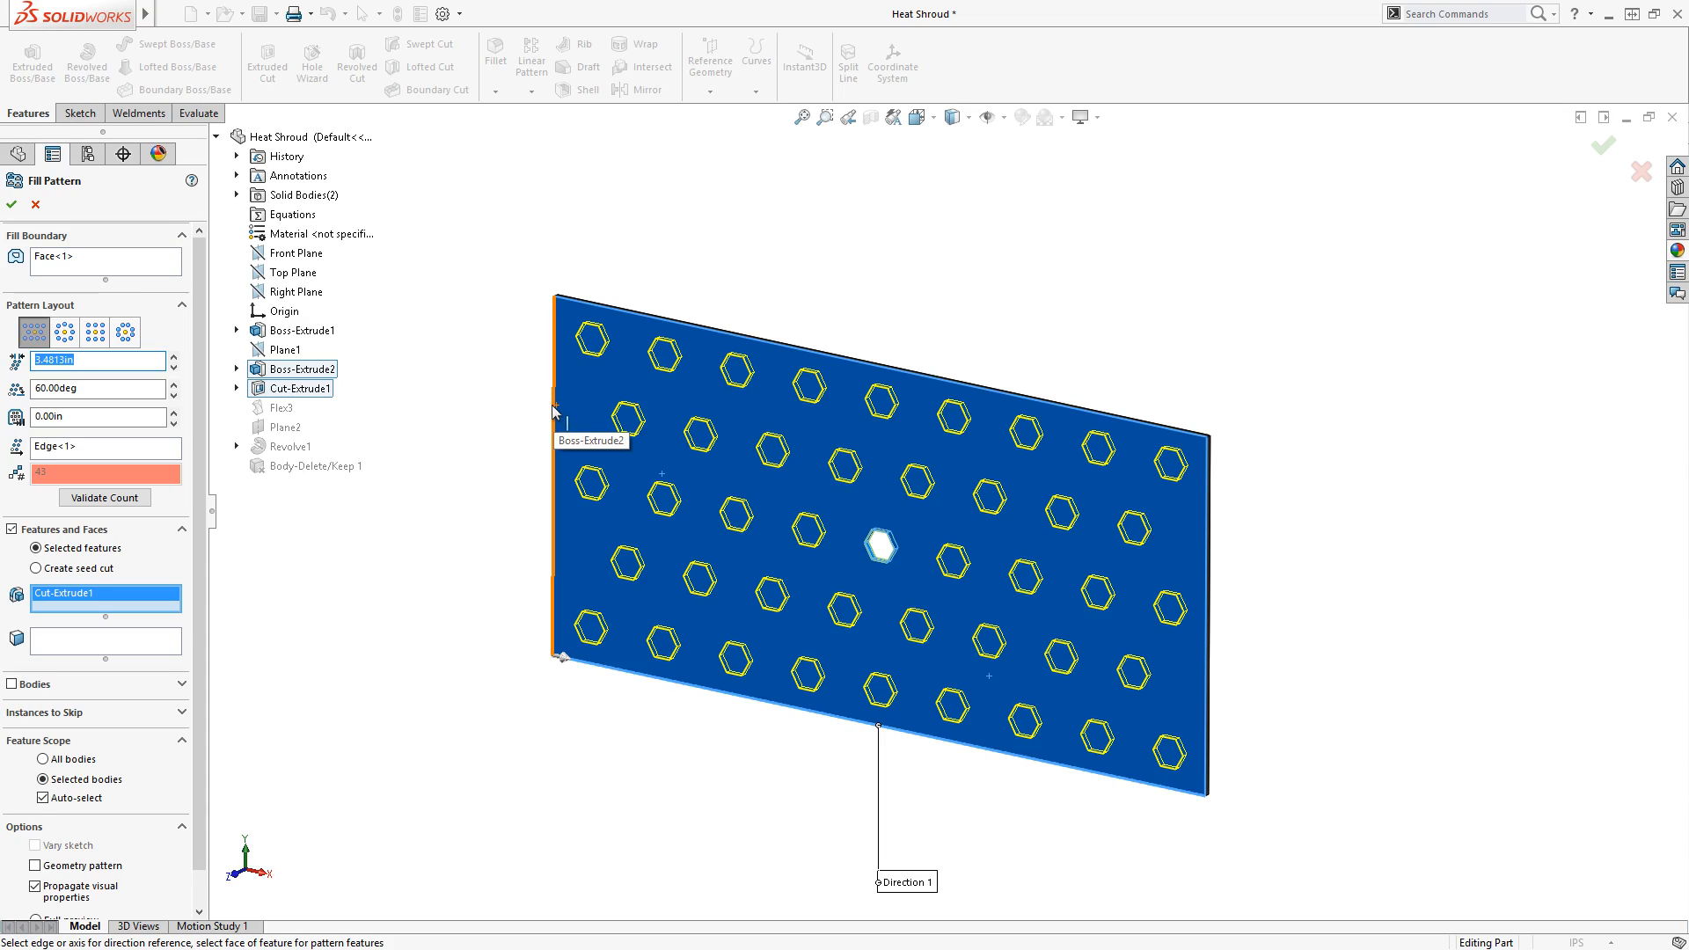
{"action": "mouse_move", "coordinate": [159, 409]}
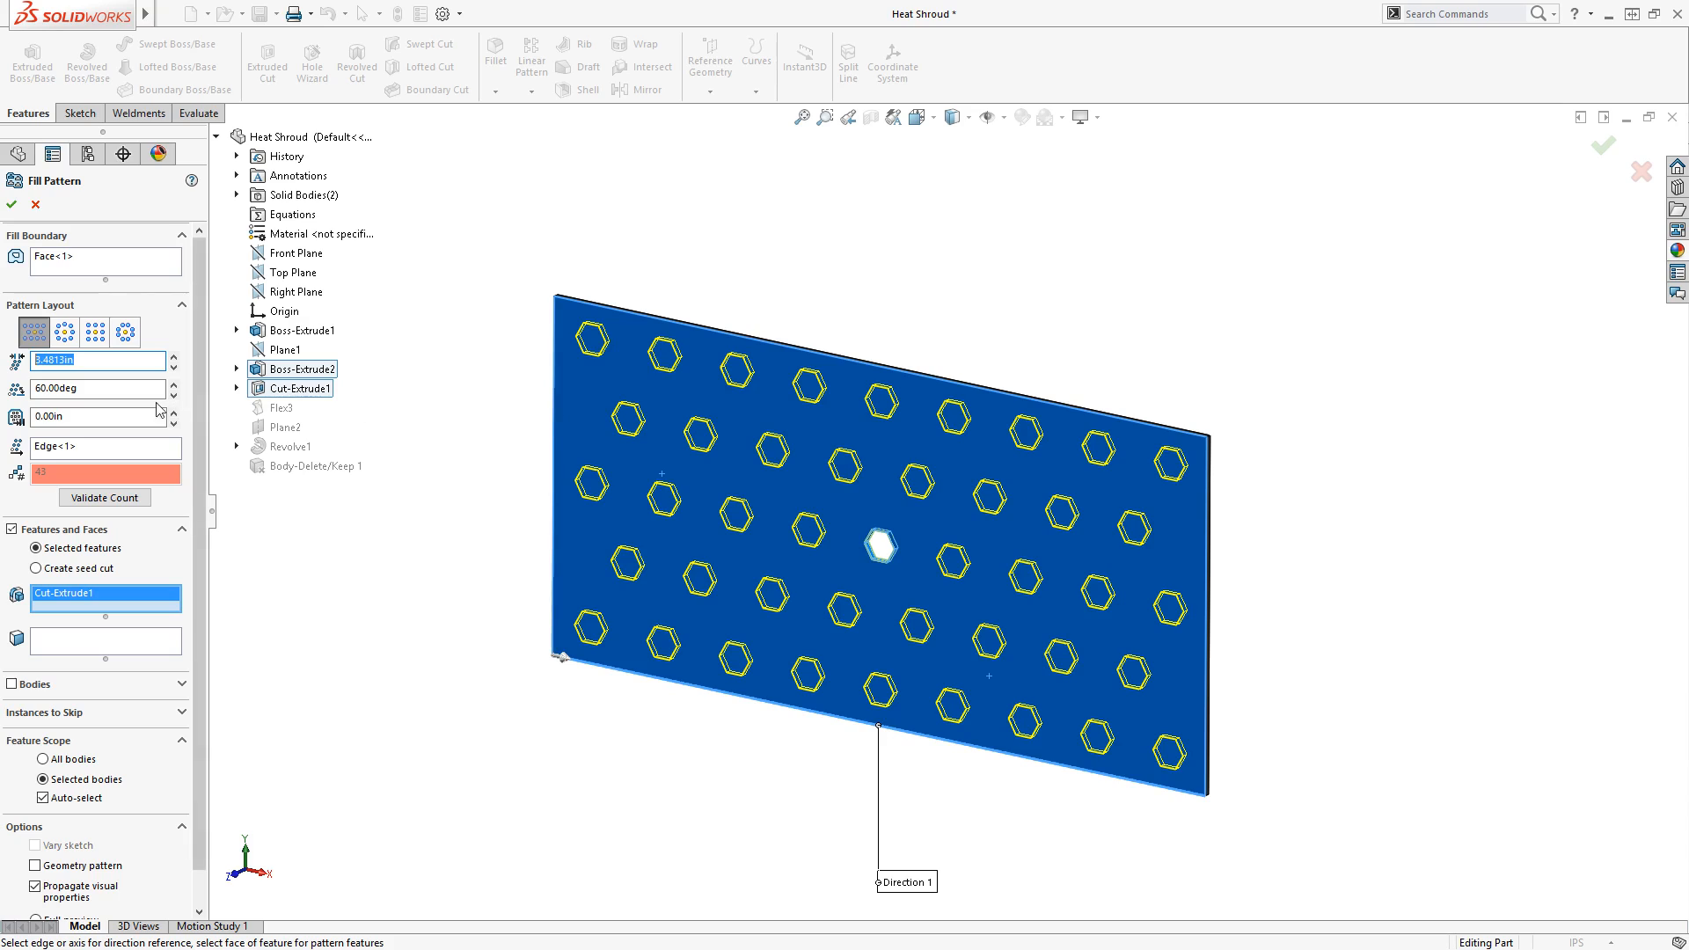
Step: Give the pattern a negative margin so holes reach the edges, and create Fill Pattern1
{"action": "left_click", "coordinate": [97, 417]}
{"action": "type", "text": "-1"}
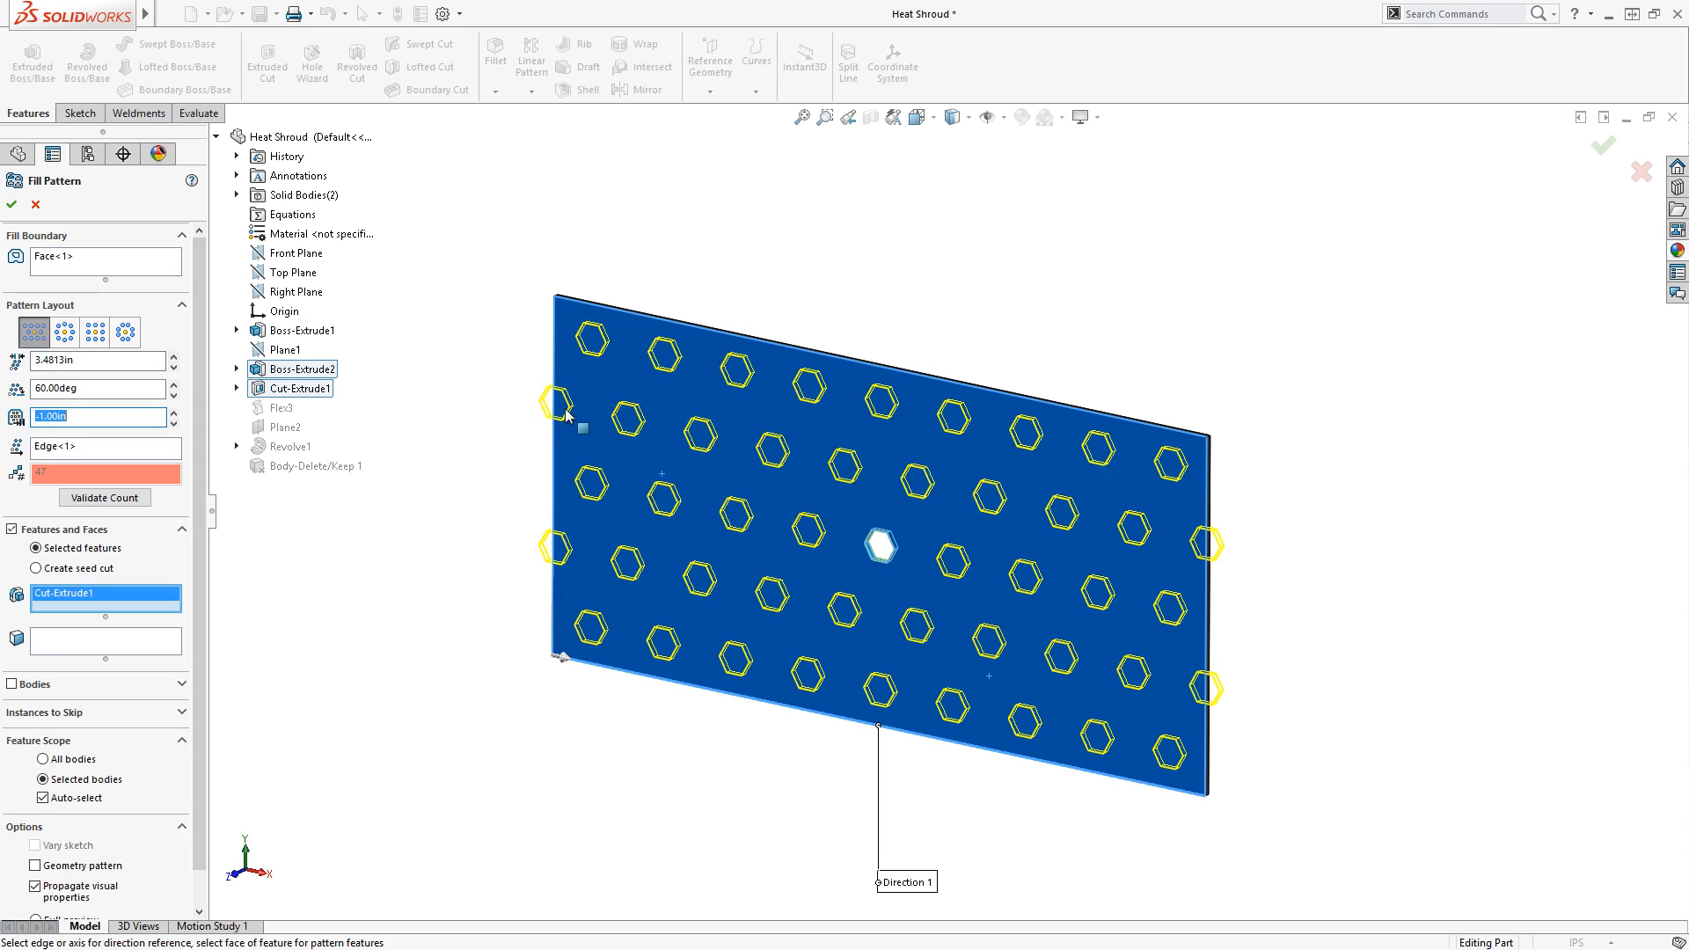
{"action": "mouse_move", "coordinate": [1198, 546]}
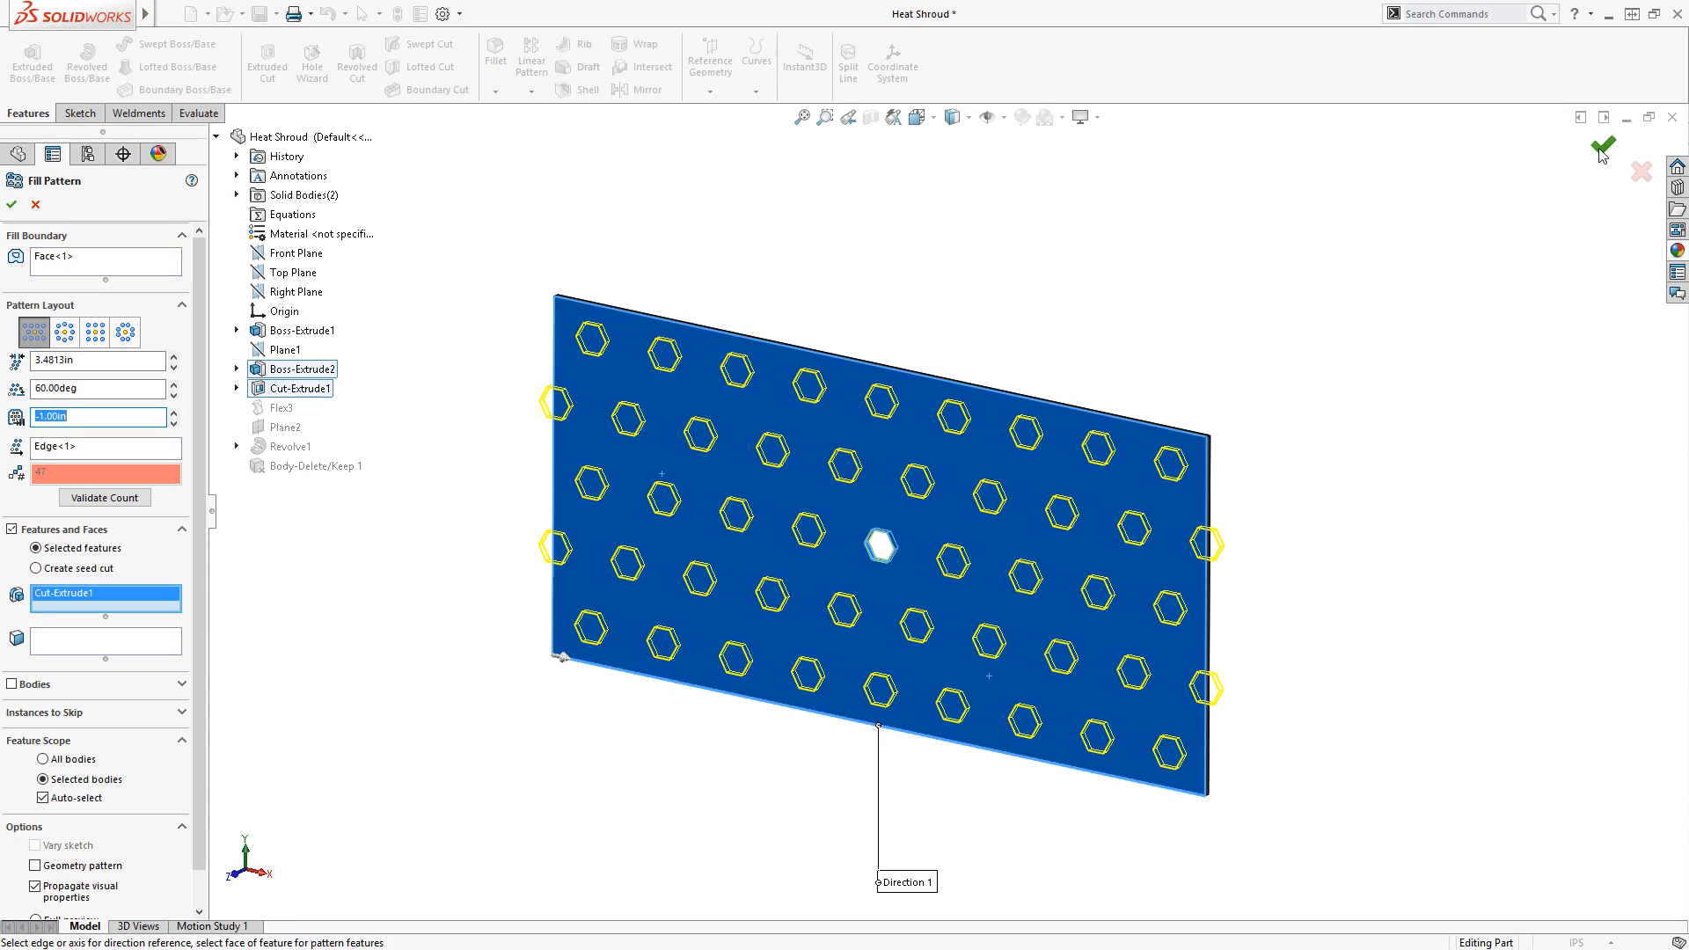
{"action": "left_click", "coordinate": [1602, 147]}
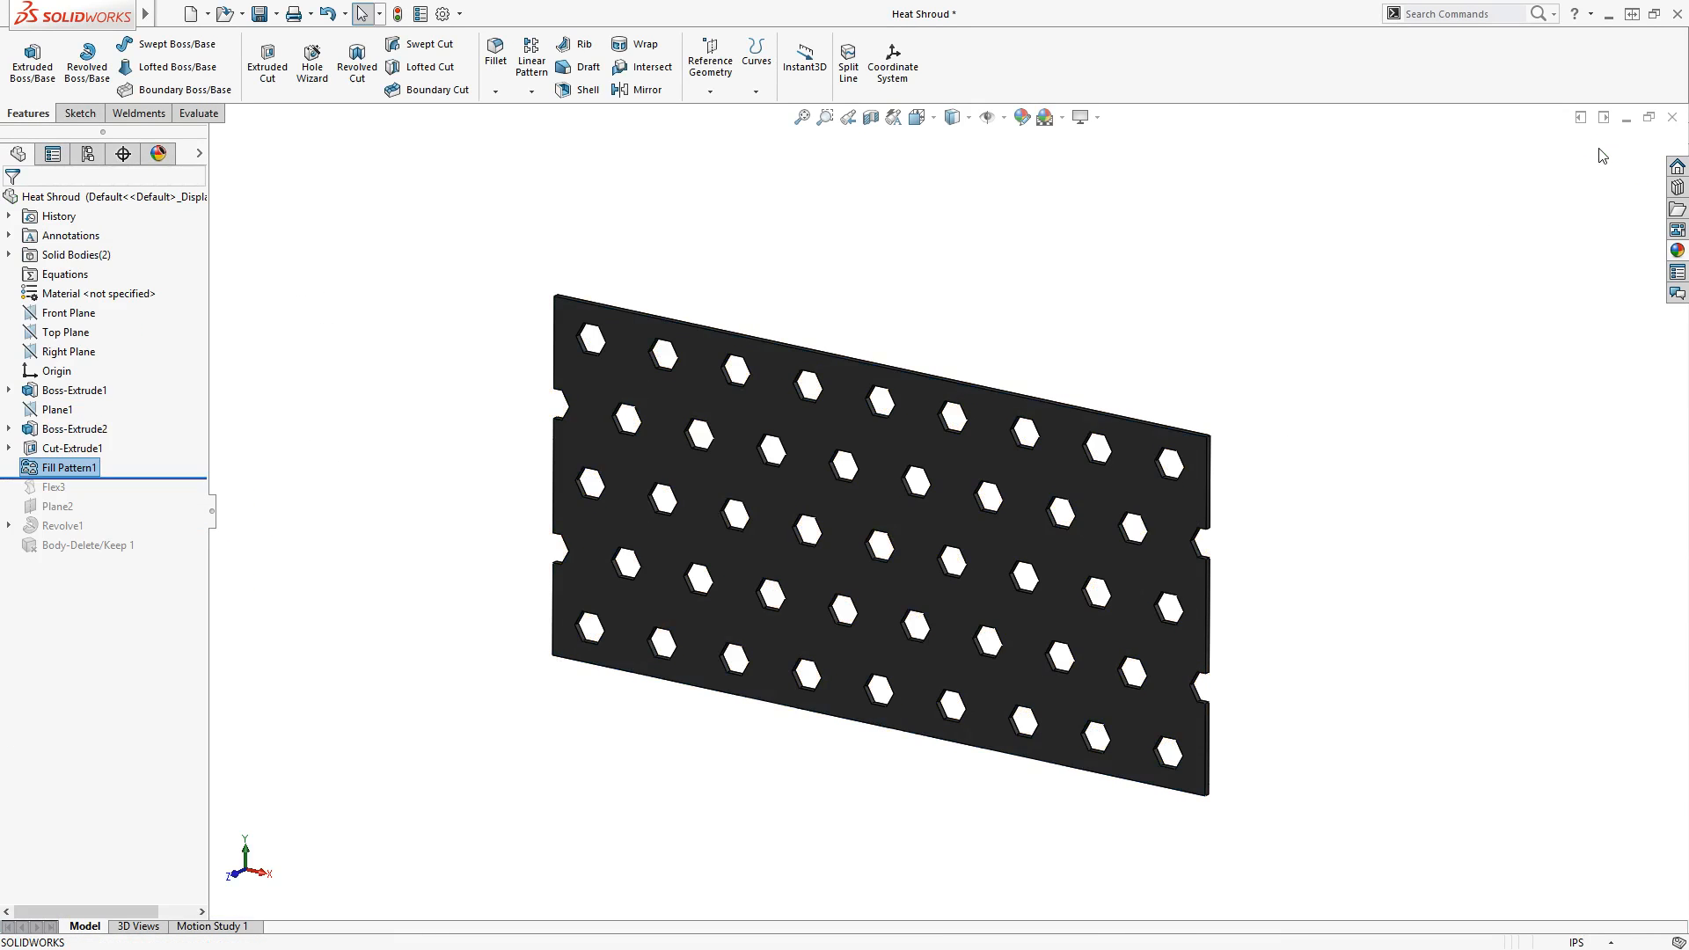
{"action": "mouse_move", "coordinate": [1046, 204]}
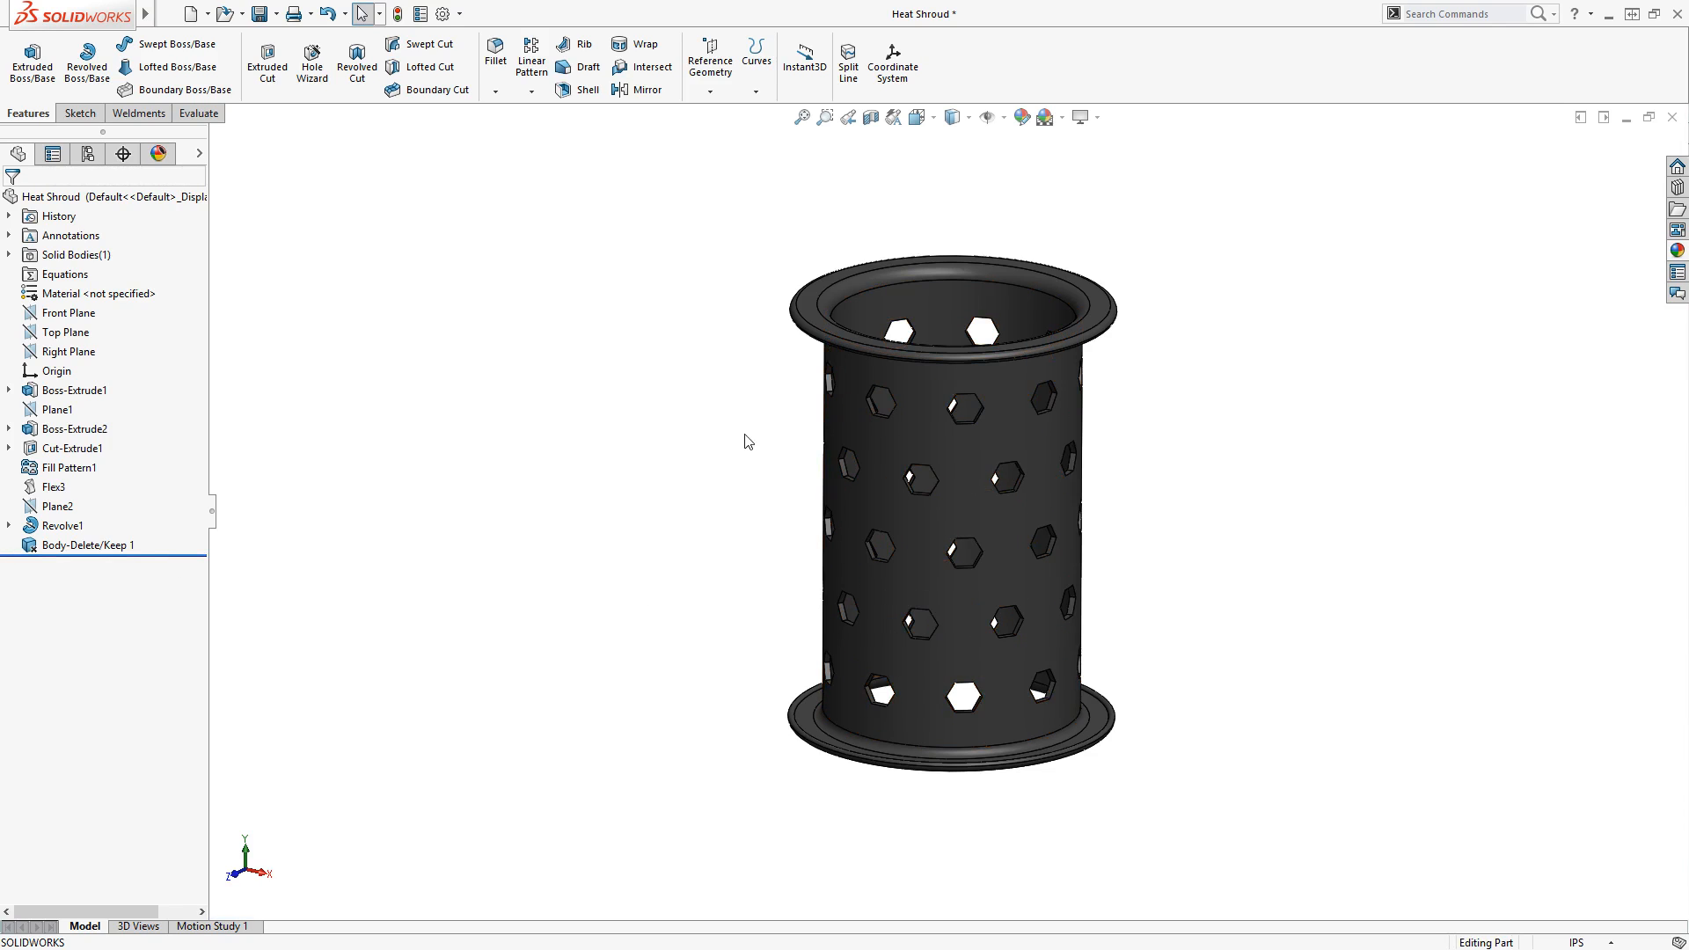
{"action": "mouse_move", "coordinate": [707, 423]}
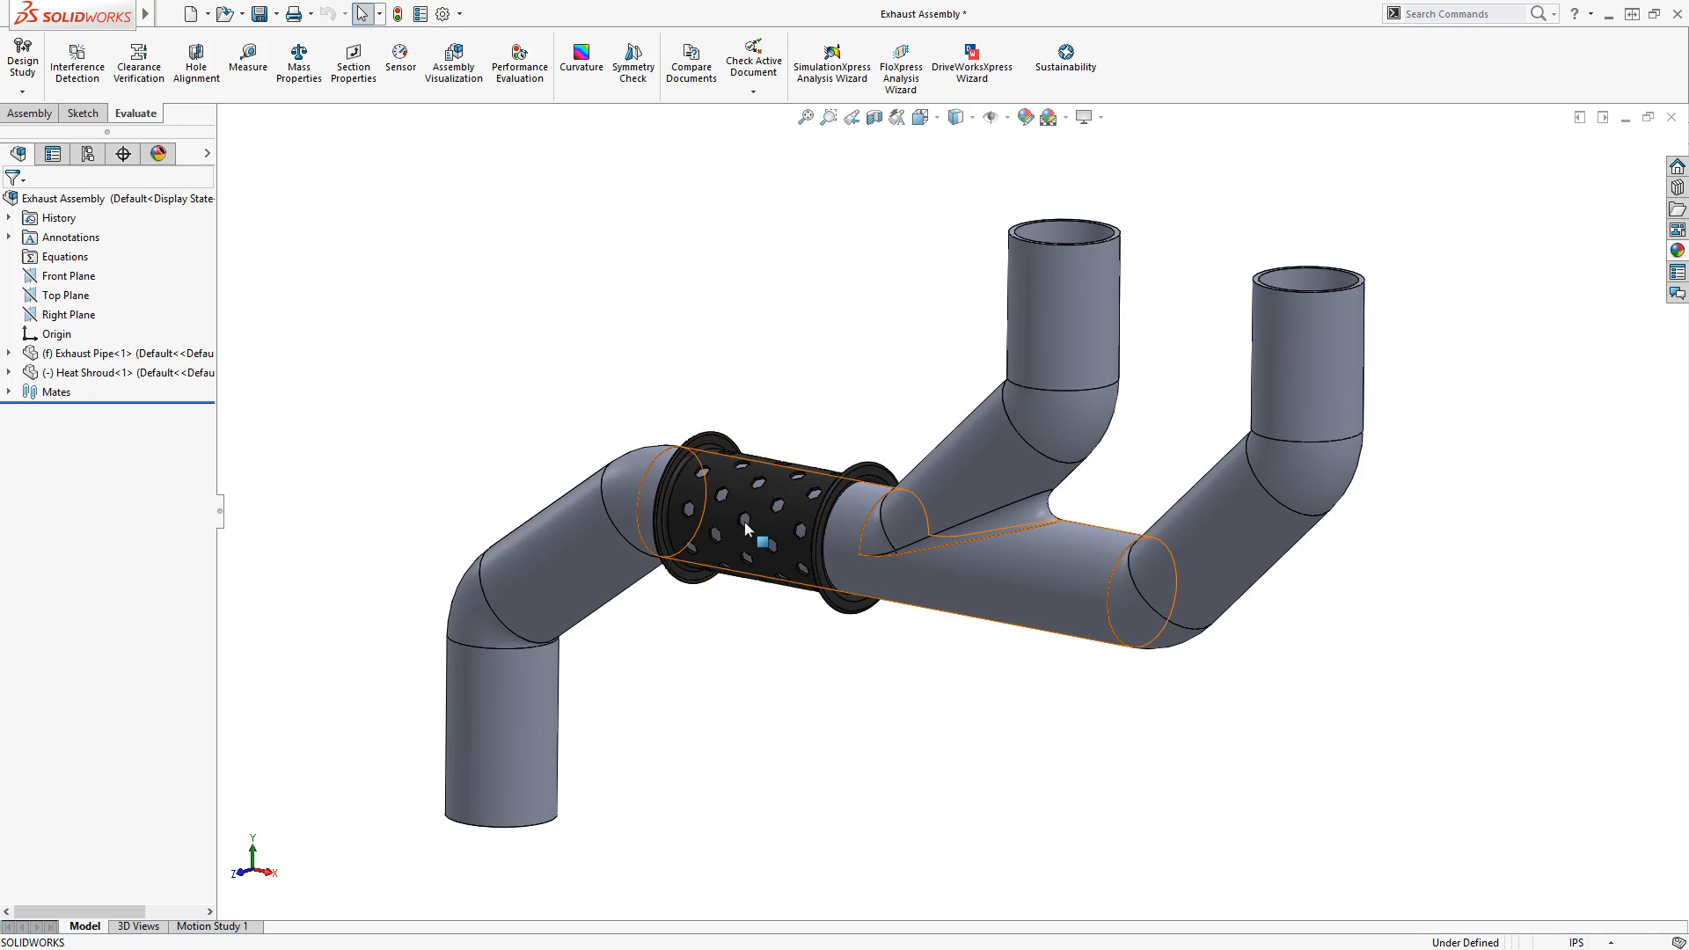
Step: Clear the selection in the Exhaust Assembly to view the perforated heat shroud on the pipe
{"action": "left_click", "coordinate": [724, 359]}
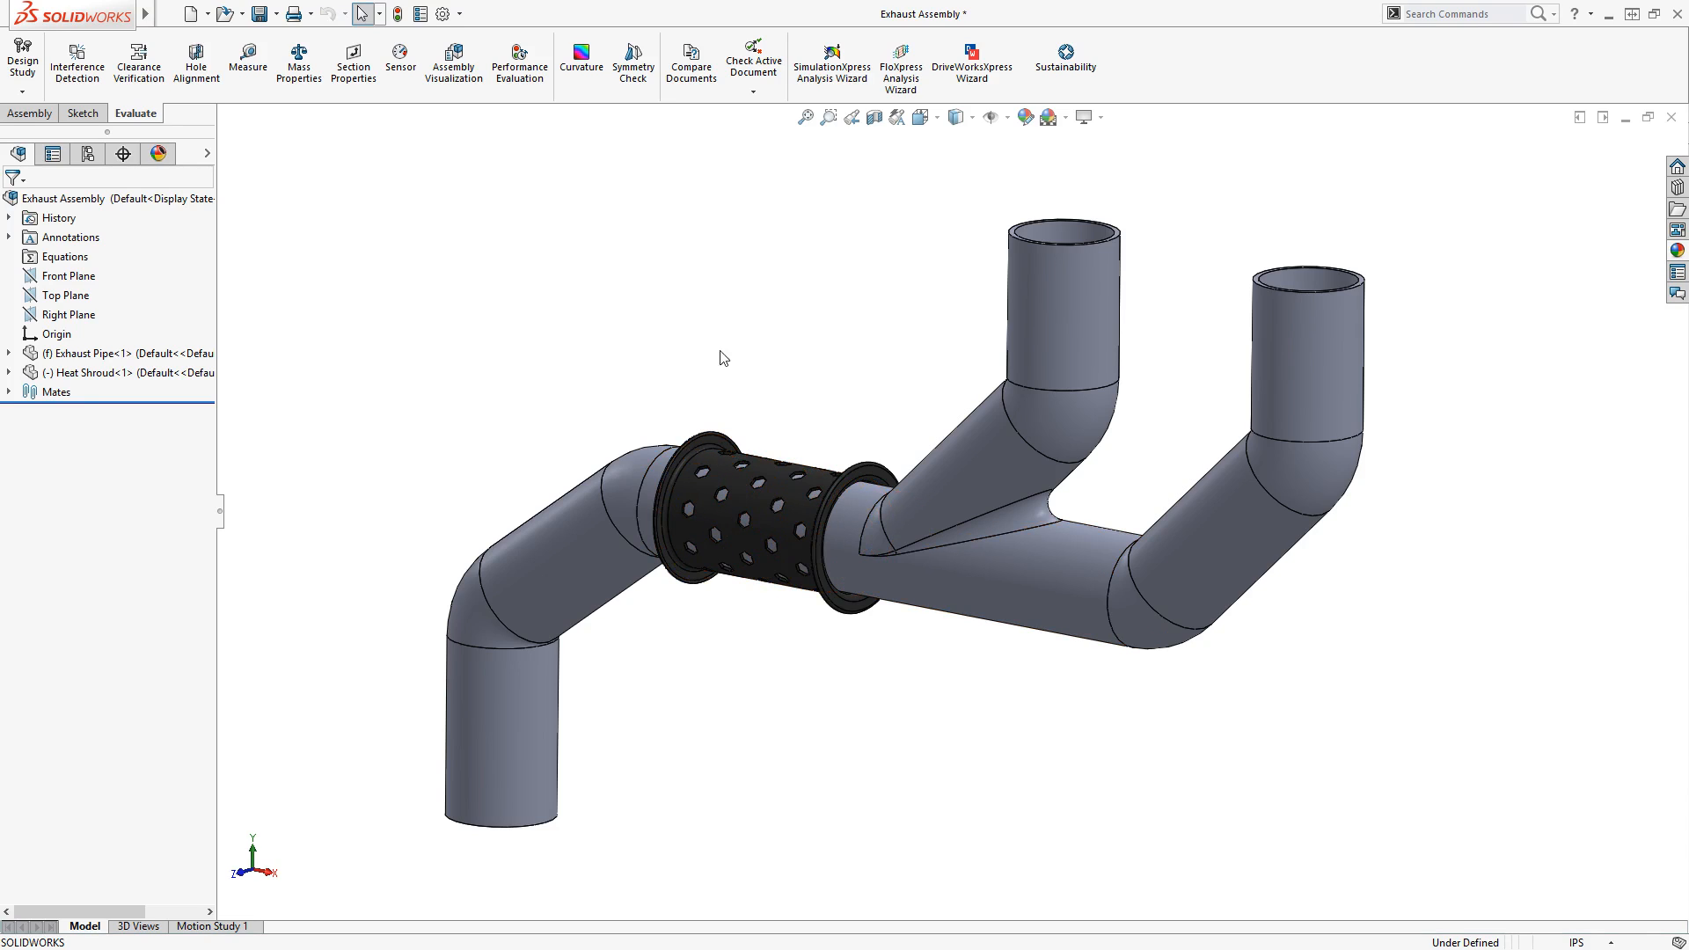